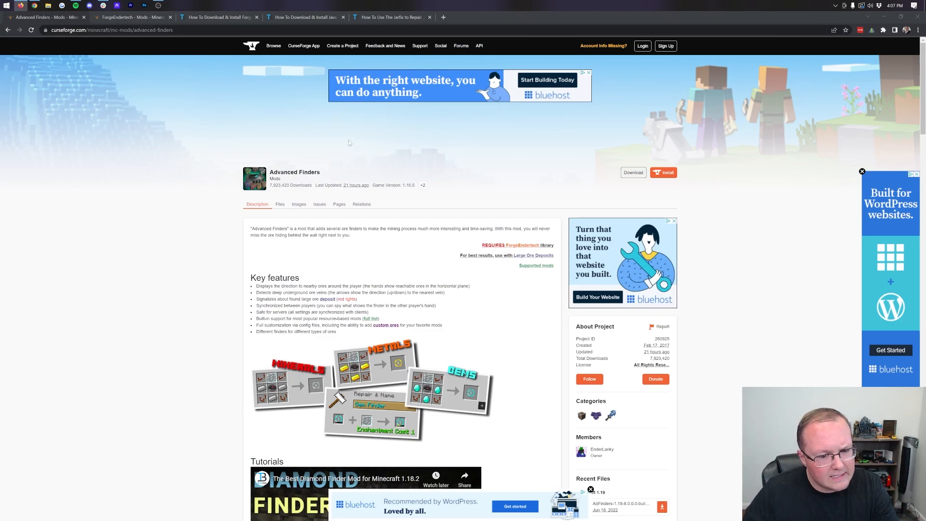
Step: Download the Minecraft 1.19 AdFinders file from the Recent Files list
scroll("down", 3)
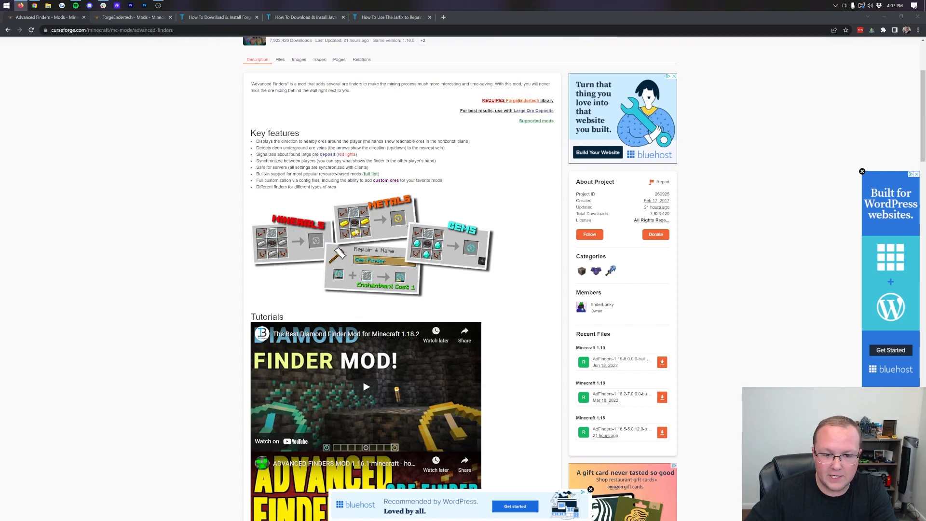
mouse_move(460, 248)
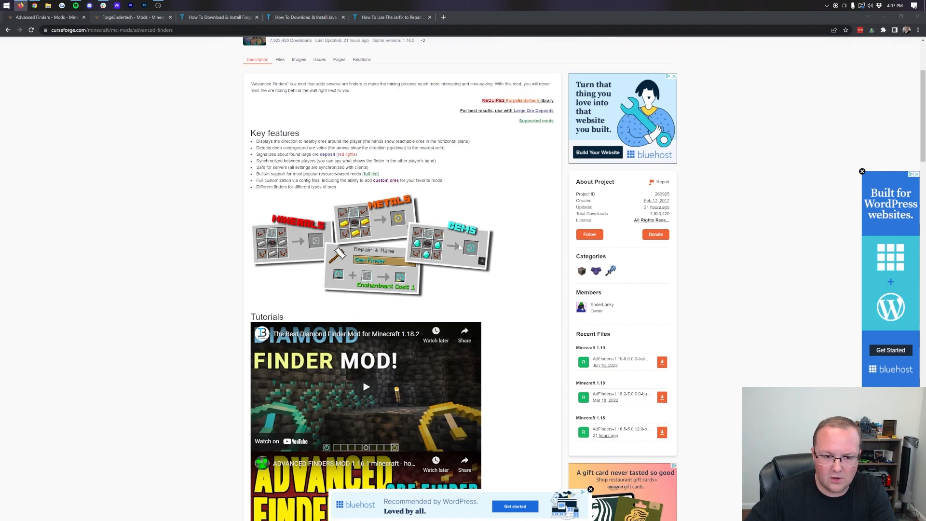
scroll("down", 3)
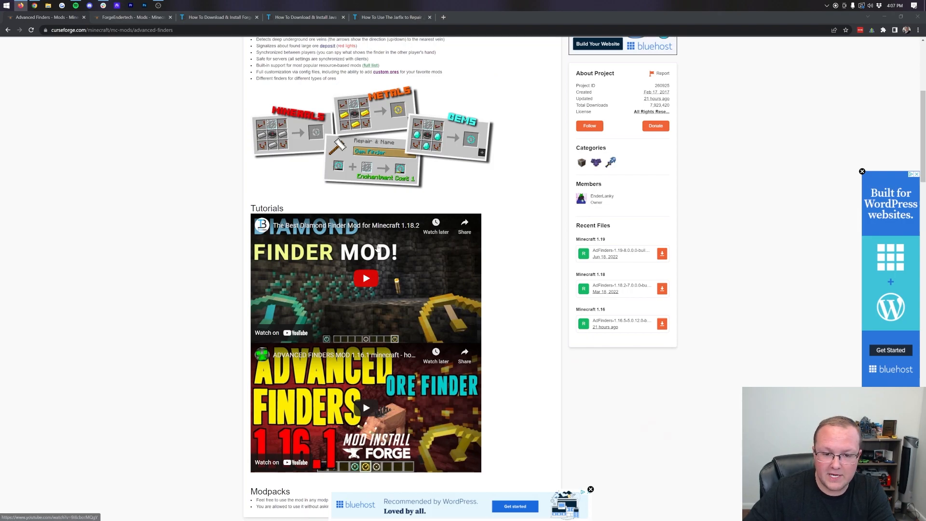
scroll("up", 3)
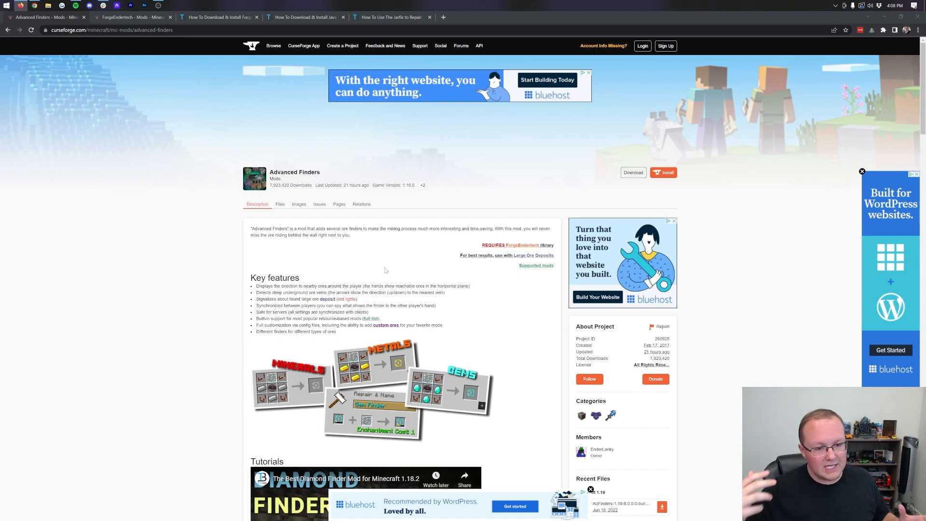
mouse_move(384, 265)
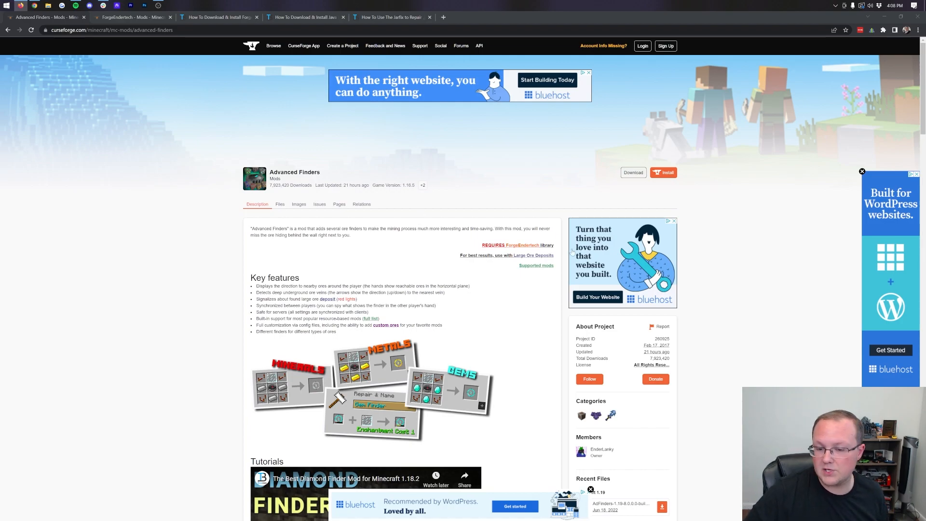
scroll("down", 3)
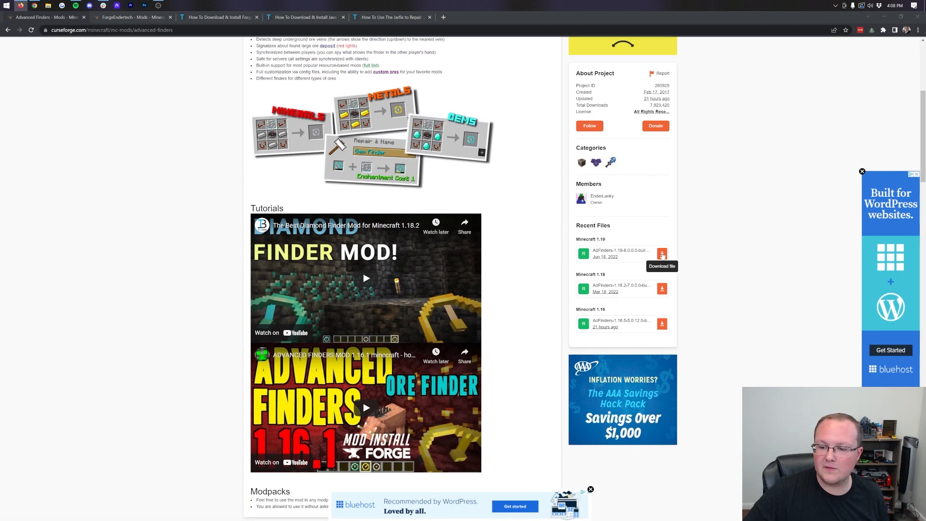
left_click(662, 254)
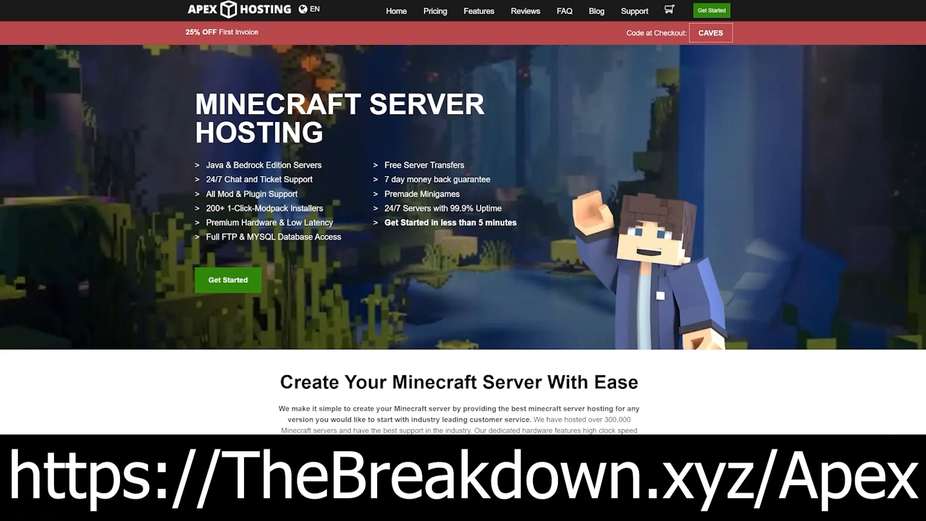
mouse_move(700, 255)
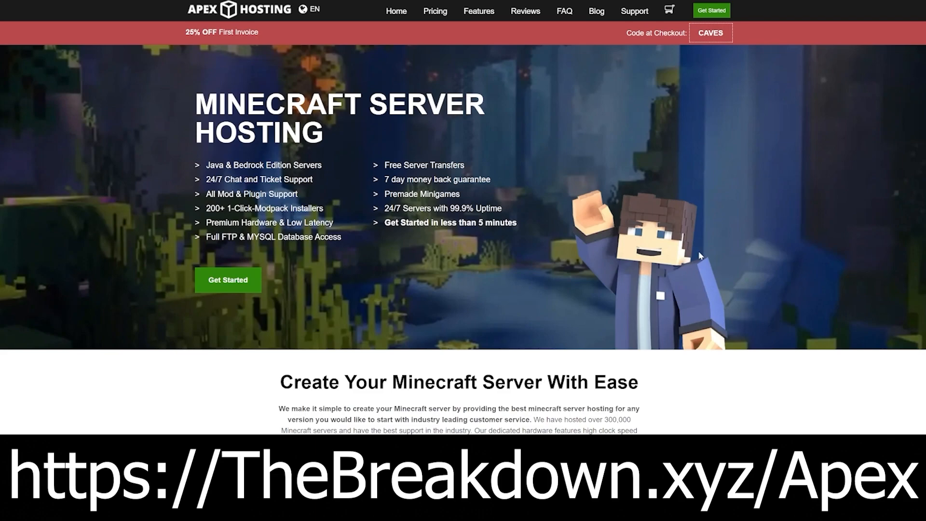
mouse_move(59, 234)
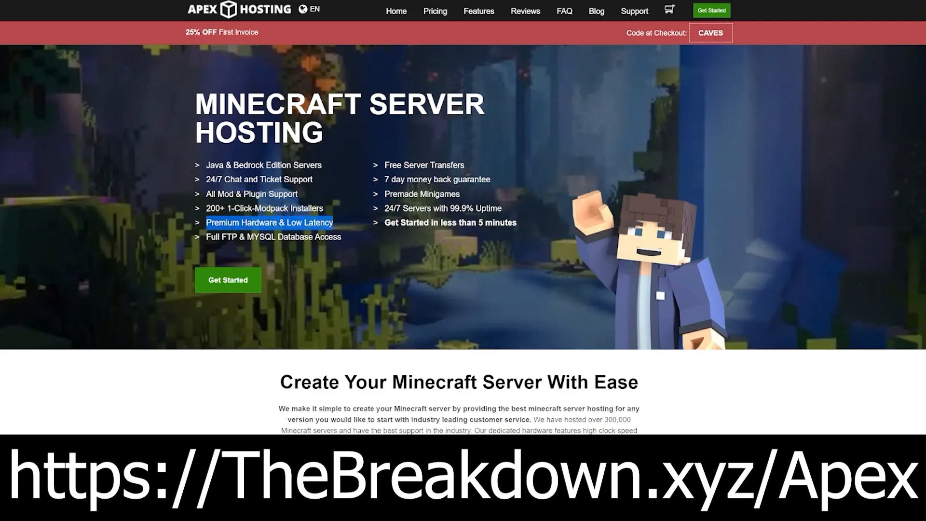
mouse_move(503, 232)
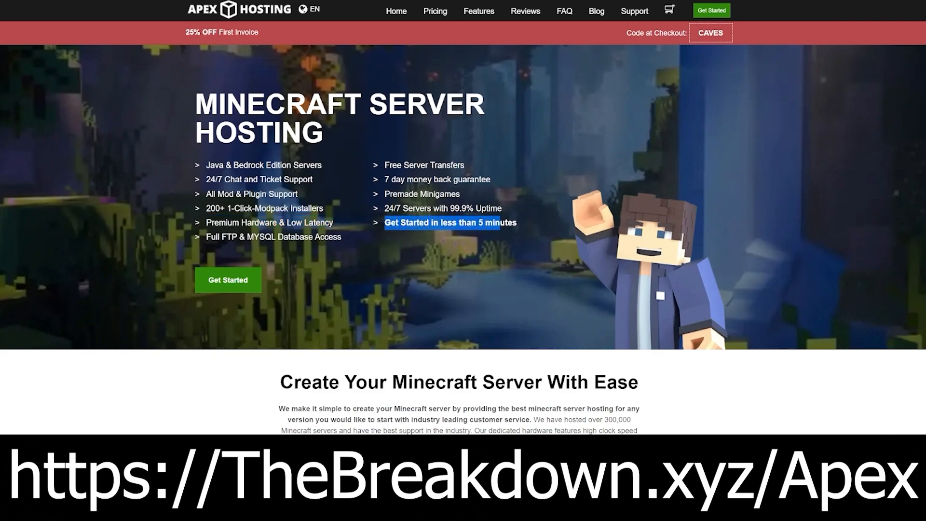
scroll("down", 3)
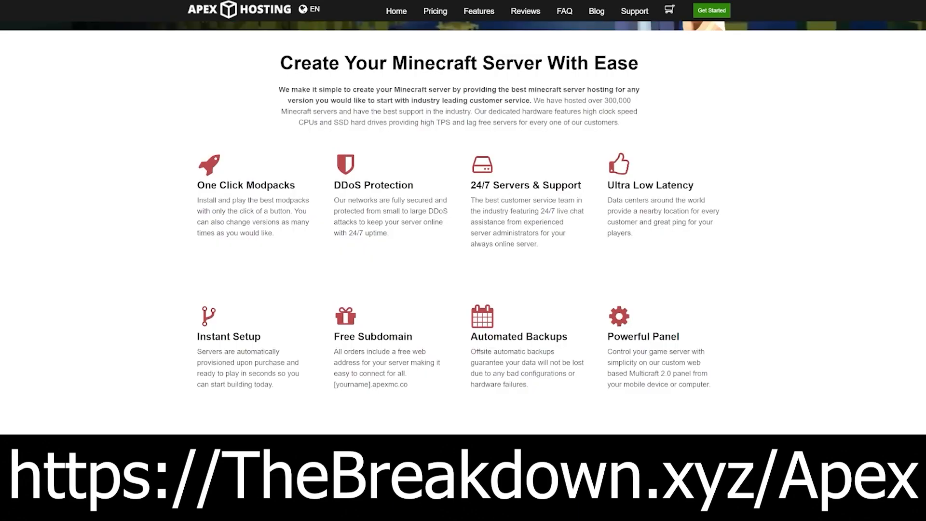
left_click_drag(335, 211, 364, 222)
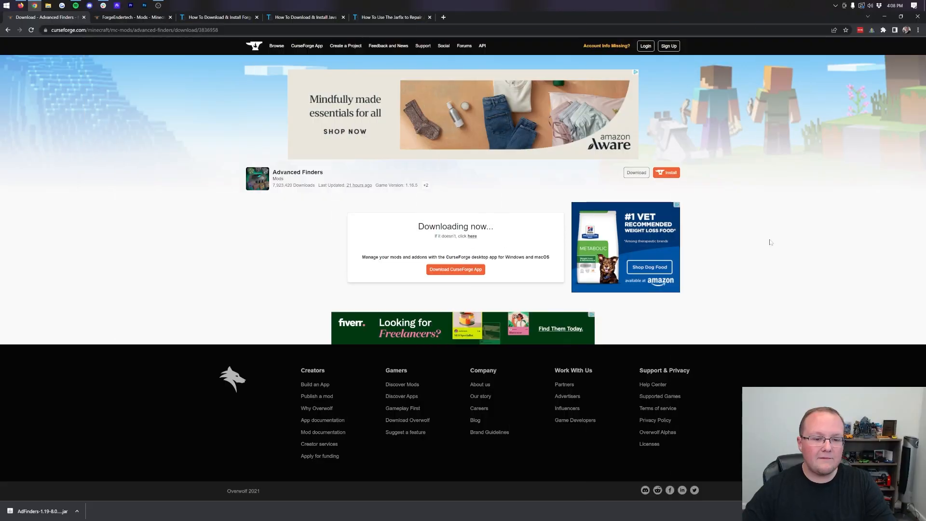
mouse_move(124, 475)
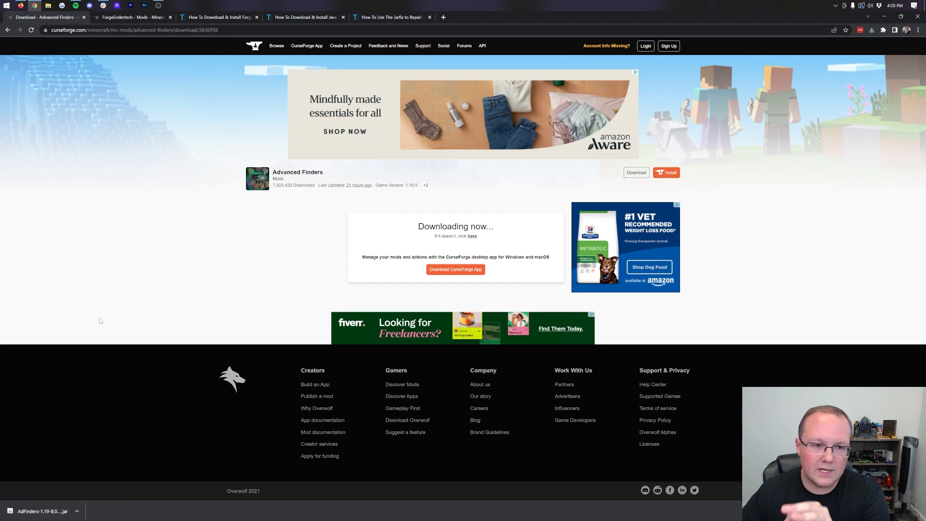
mouse_move(164, 139)
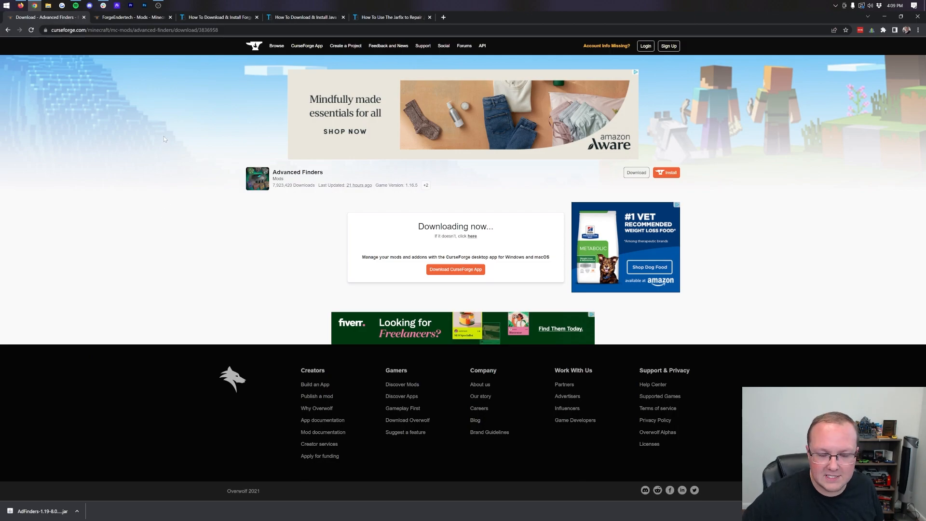
Step: Switch to the ForgeEndertech library mod page once the Advanced Finders jar is downloaded
left_click(133, 18)
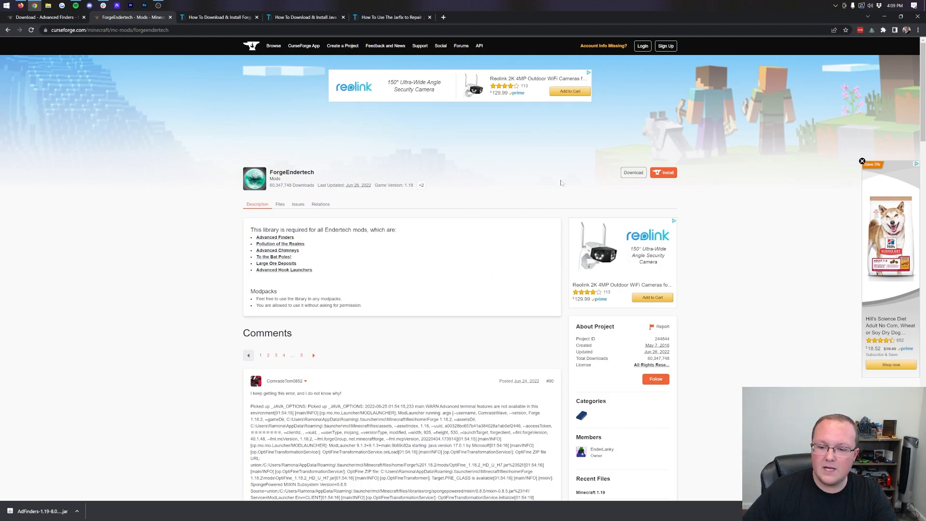
Step: Download the ForgeEndertech jar, then bring up the 'How To Download & Install Forge' guide
scroll("down", 3)
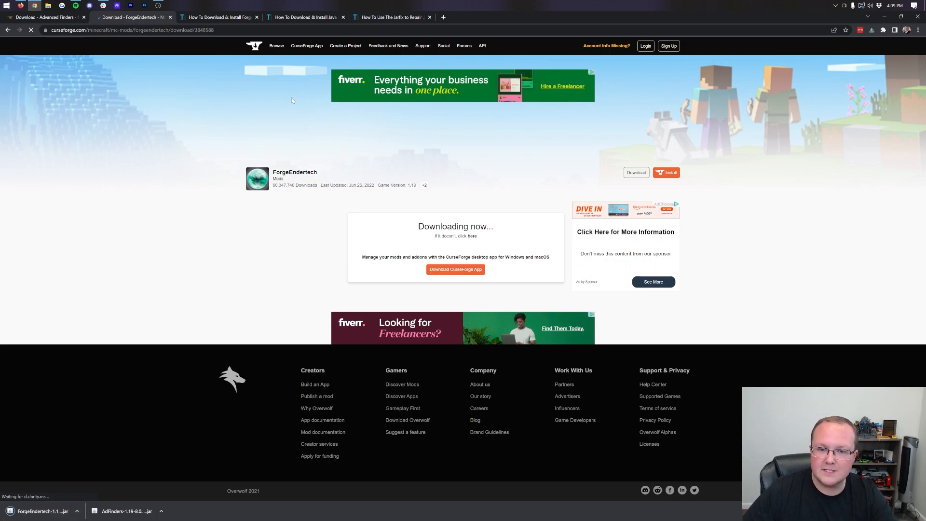
left_click(219, 17)
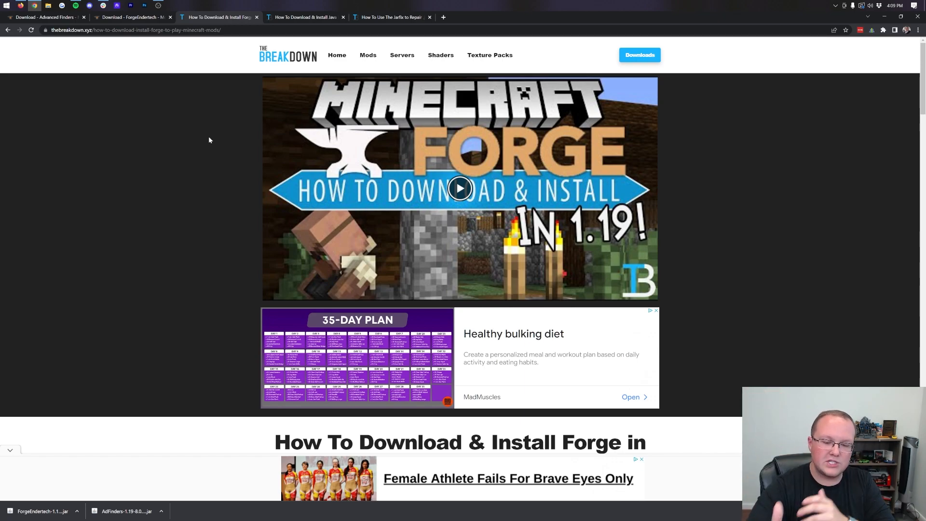
mouse_move(229, 257)
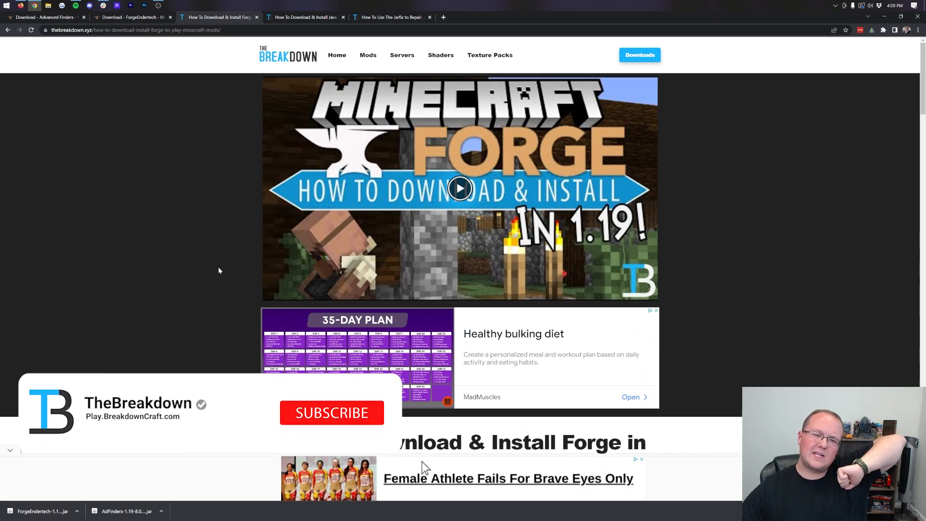
Step: Follow the guide's 'Click here to download Forge!' link to the official Forge downloads site
left_click(331, 412)
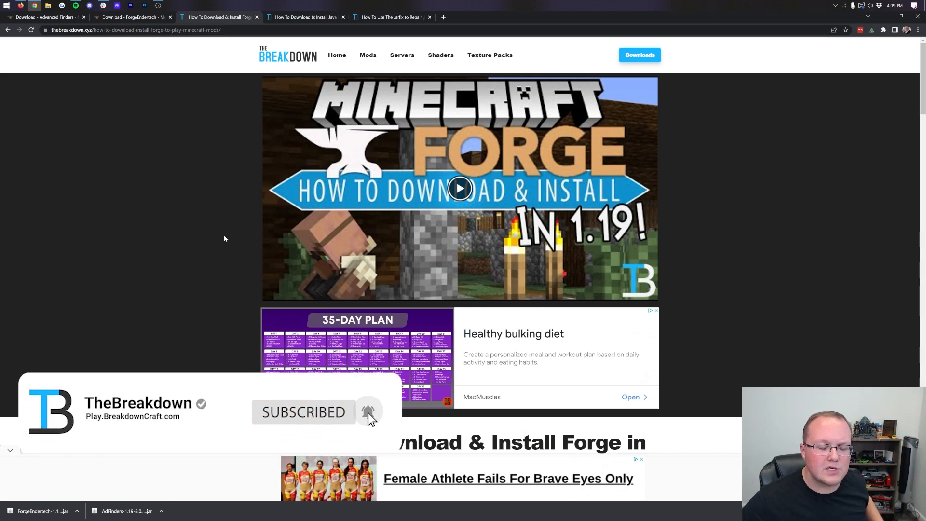
scroll("down", 3)
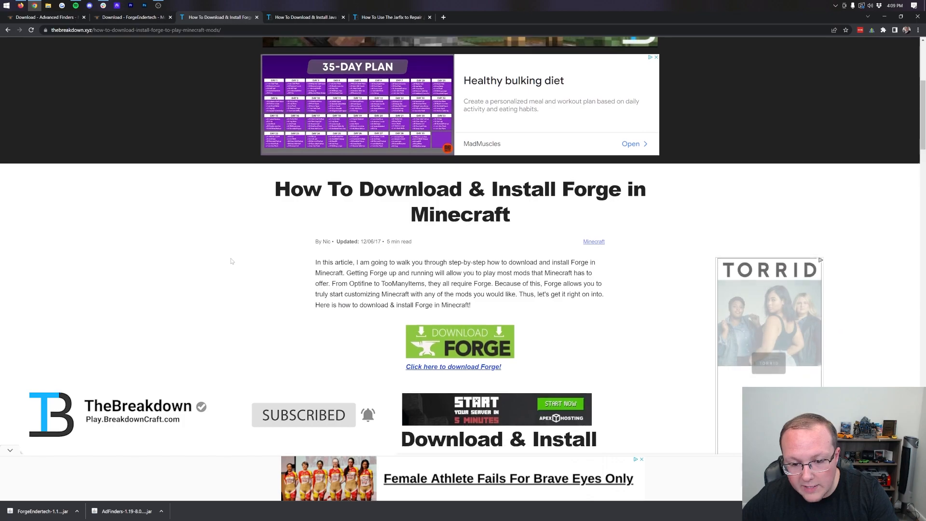
scroll("down", 3)
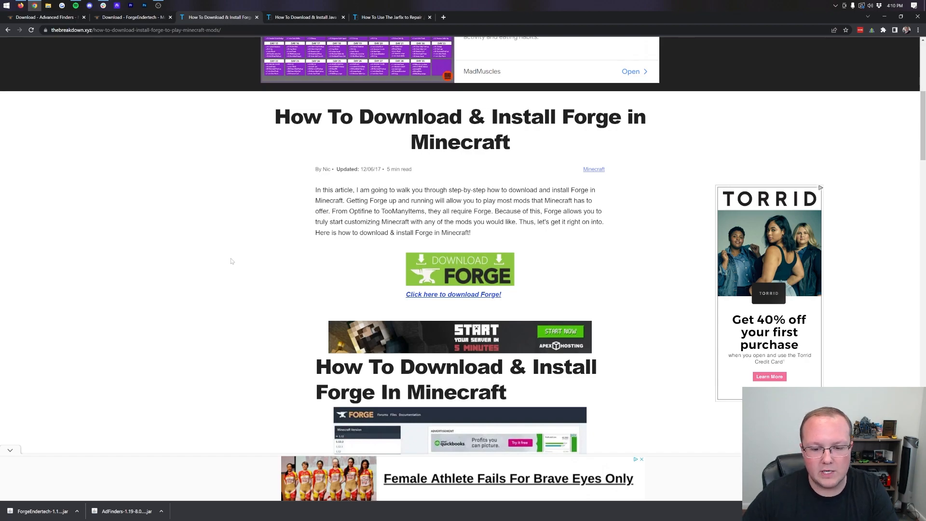
left_click(454, 294)
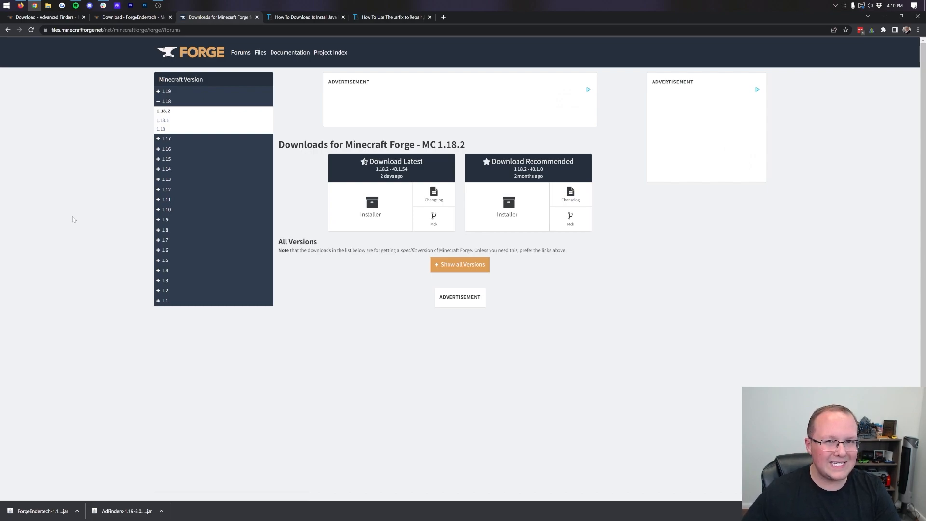
mouse_move(409, 153)
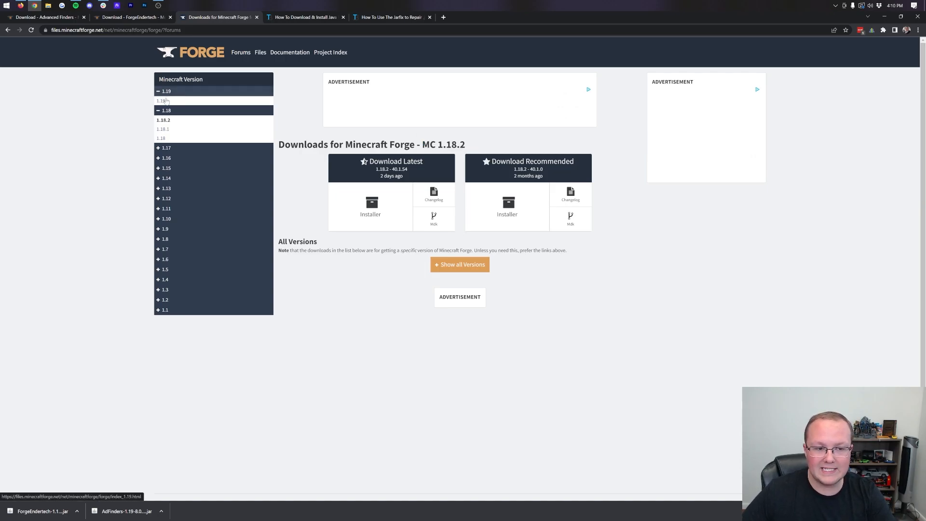
Step: Choose Minecraft 1.19 and download the latest Forge installer
left_click(164, 100)
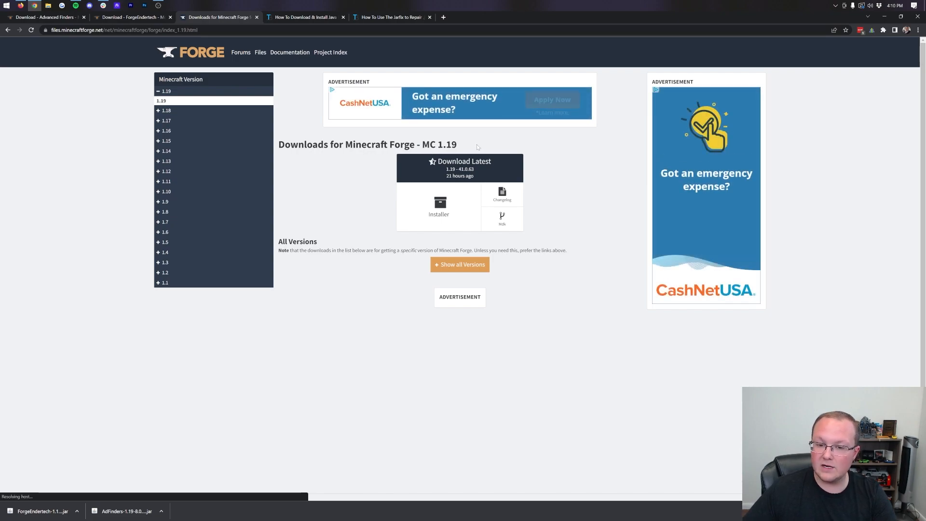
left_click(439, 208)
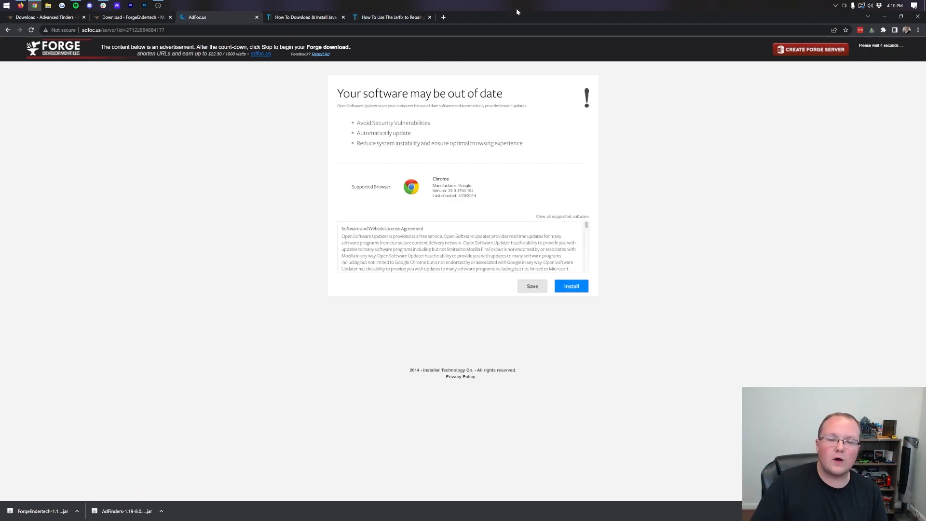
Step: Skip the adfoc.us ad so forge-1.19-41.0.63-installer.jar downloads, then minimise Chrome
left_click(570, 286)
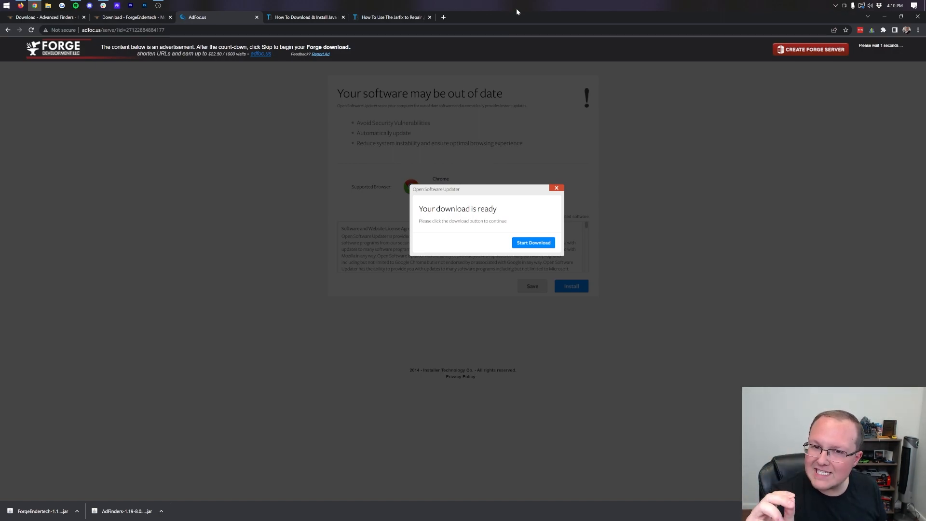
mouse_move(877, 49)
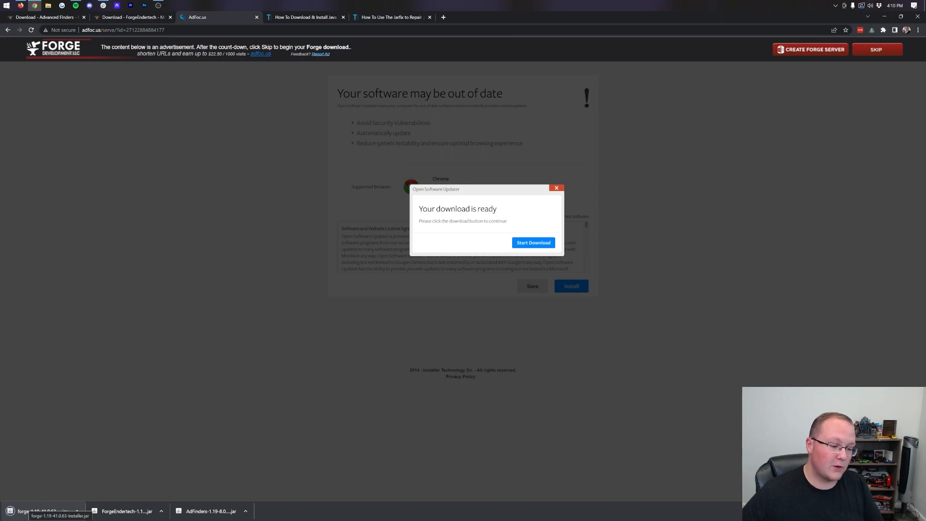
mouse_move(176, 289)
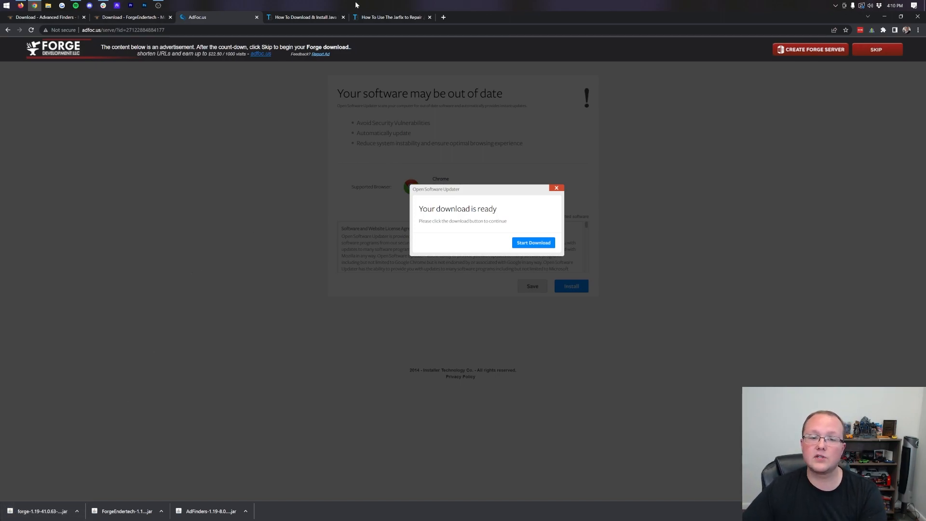
left_click(304, 18)
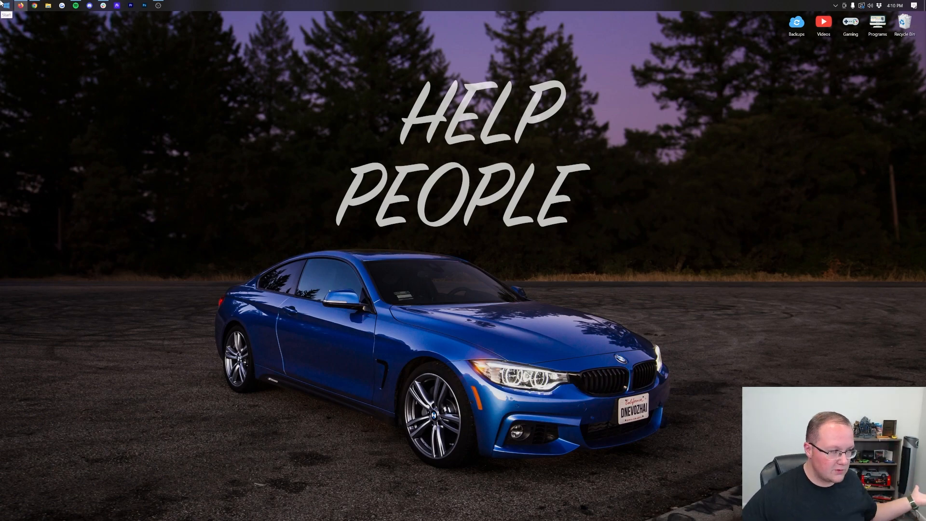
Step: Find the Downloads folder, move the three jar files to the desktop, and bring up the Forge installer's opening options
type("do")
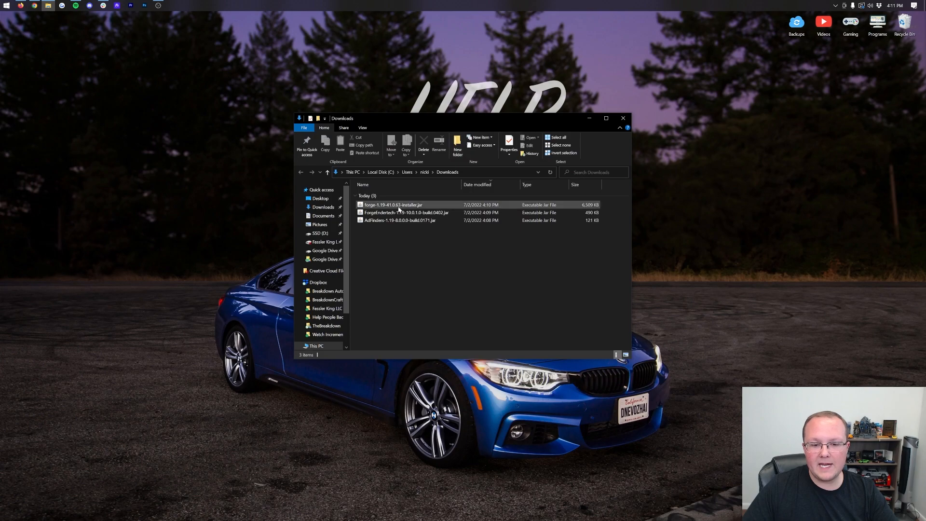
left_click(399, 220)
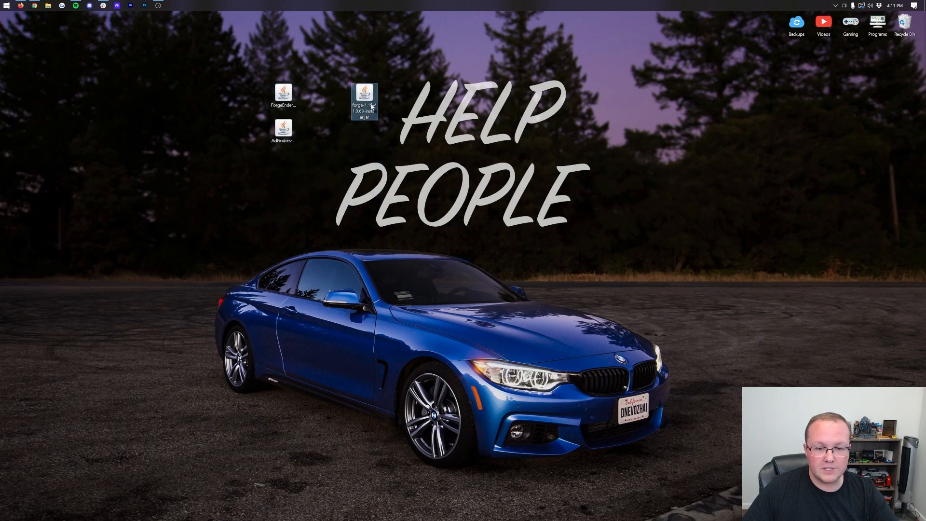
right_click(365, 100)
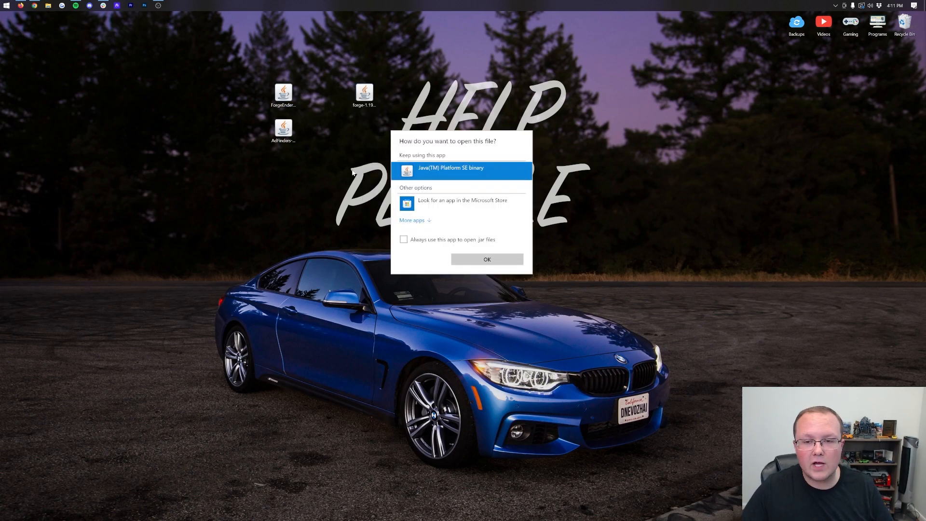
mouse_move(350, 164)
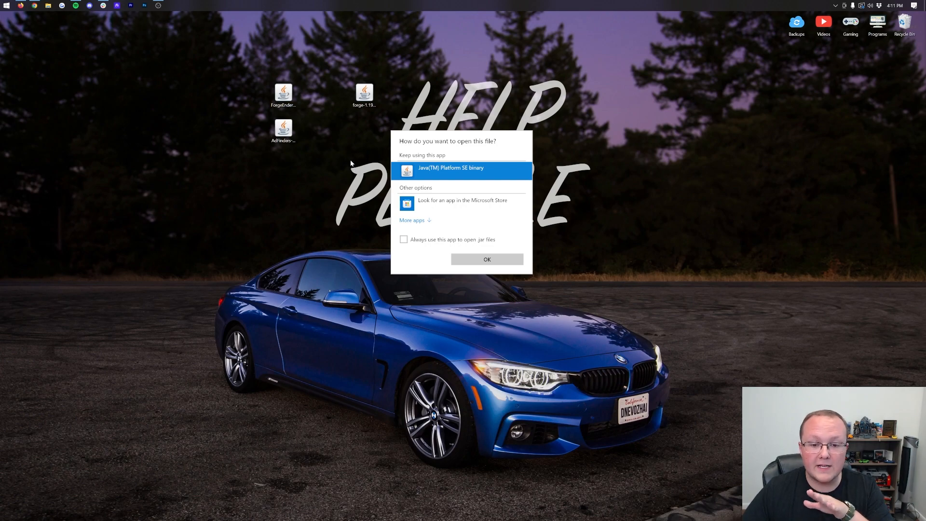
Step: Review the Java 17 install guide and the Jarfix guide in Chrome
left_click(486, 259)
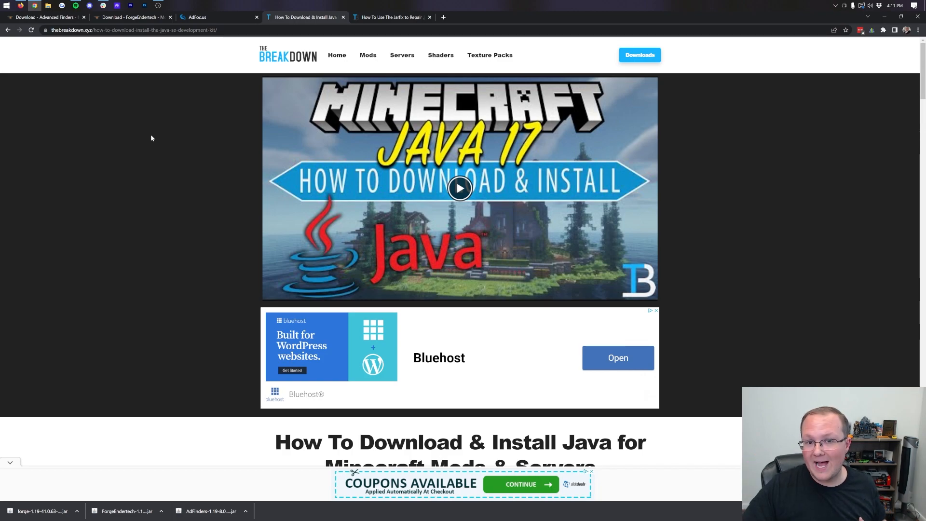
scroll("down", 3)
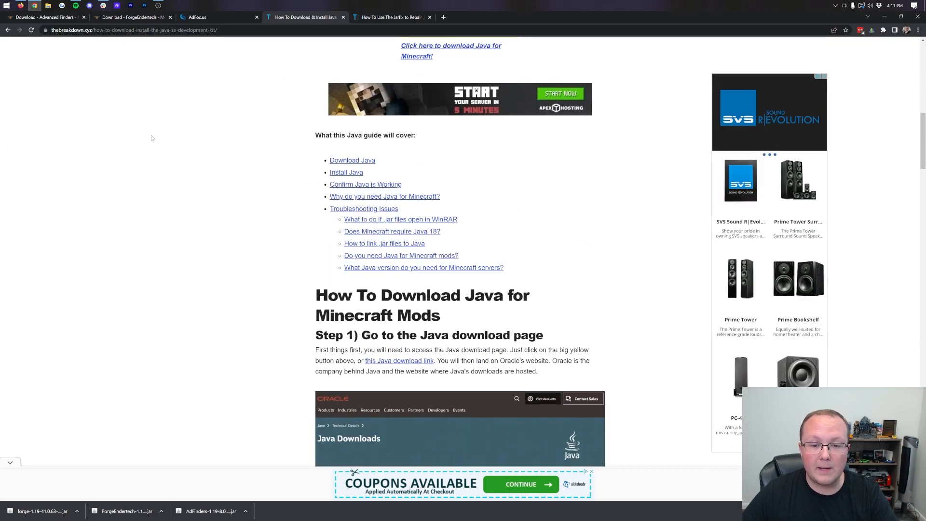
scroll("up", 3)
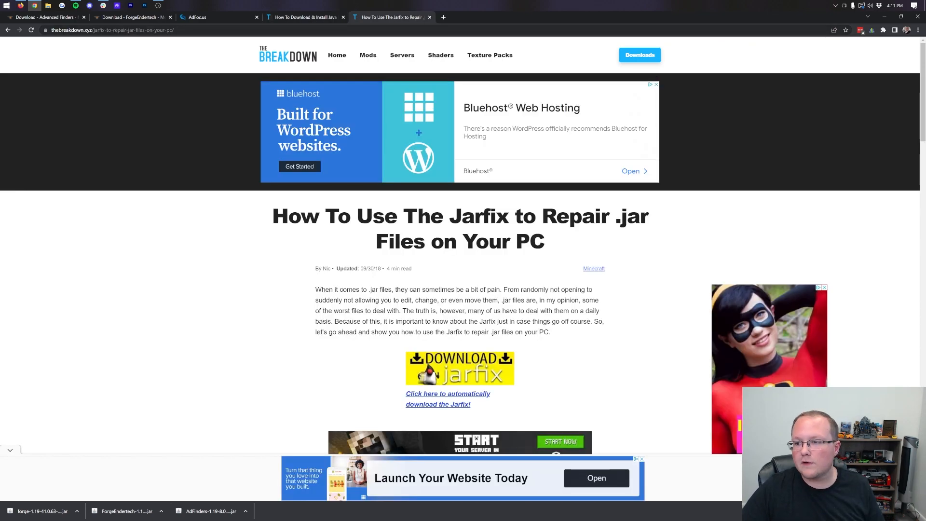
Step: Open the Forge installer with Java(TM) Platform SE binary and launch it
right_click(363, 96)
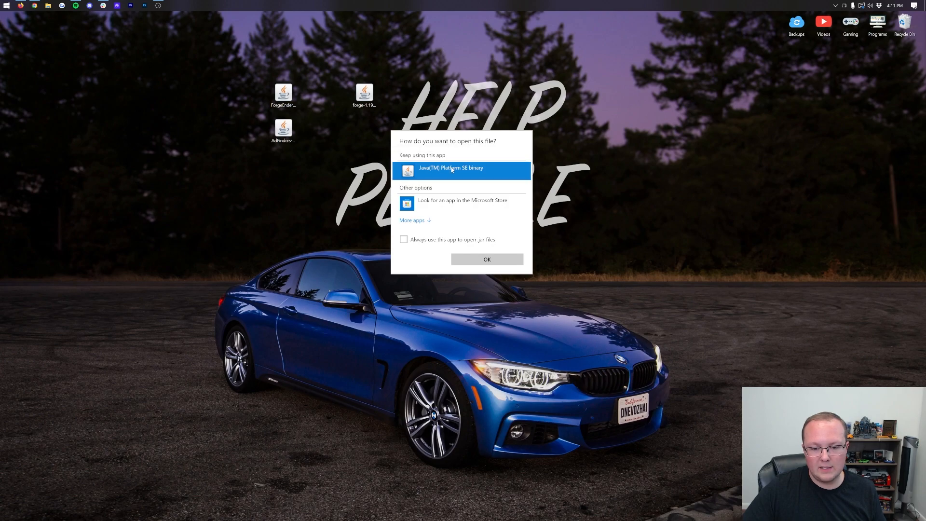
left_click(486, 258)
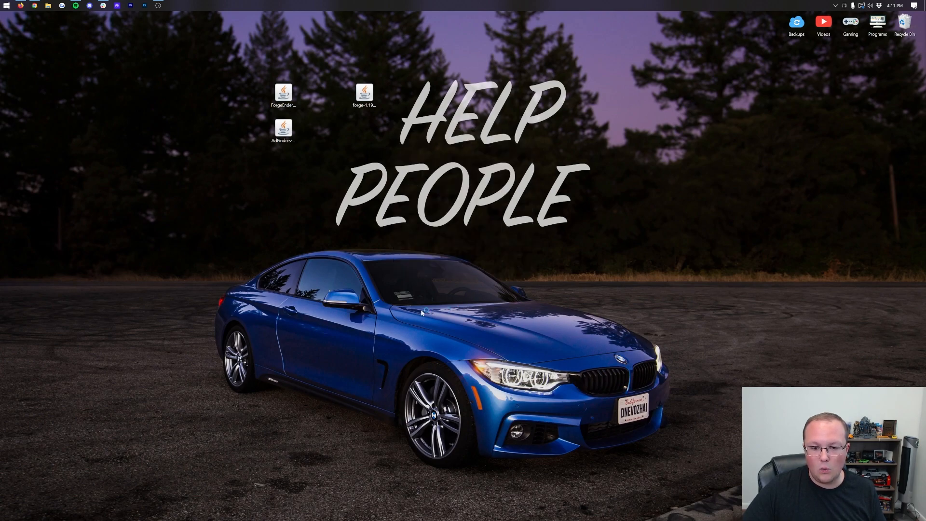
double_click(364, 93)
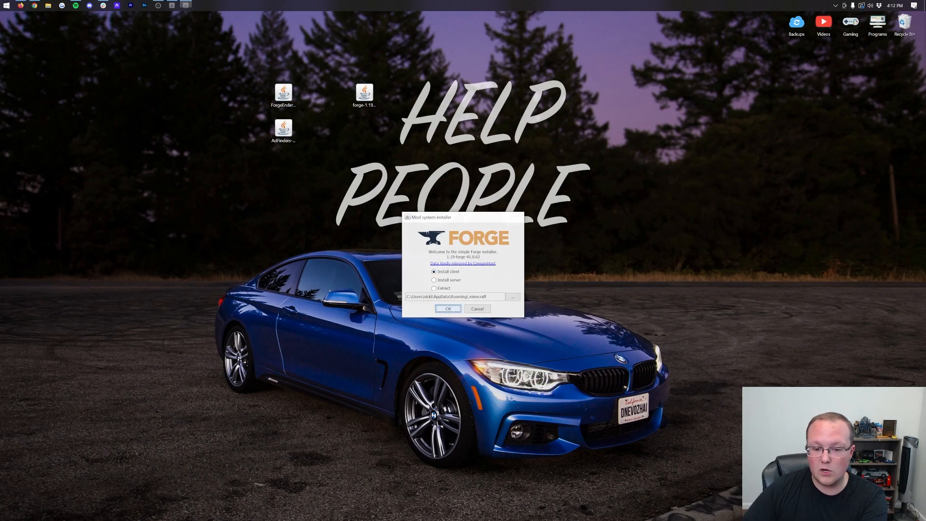
Step: Install the Forge 1.19-41.0.63 client profile and dismiss the success message
left_click(448, 309)
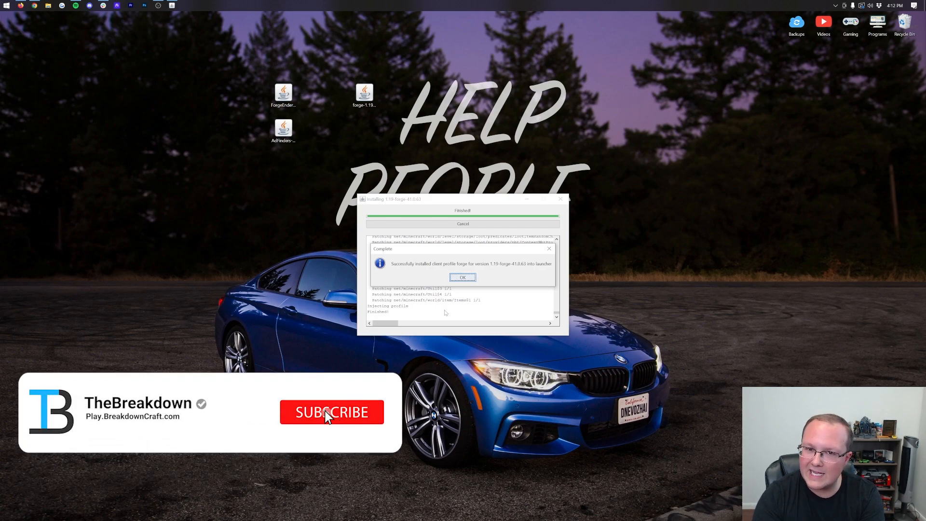
left_click(331, 412)
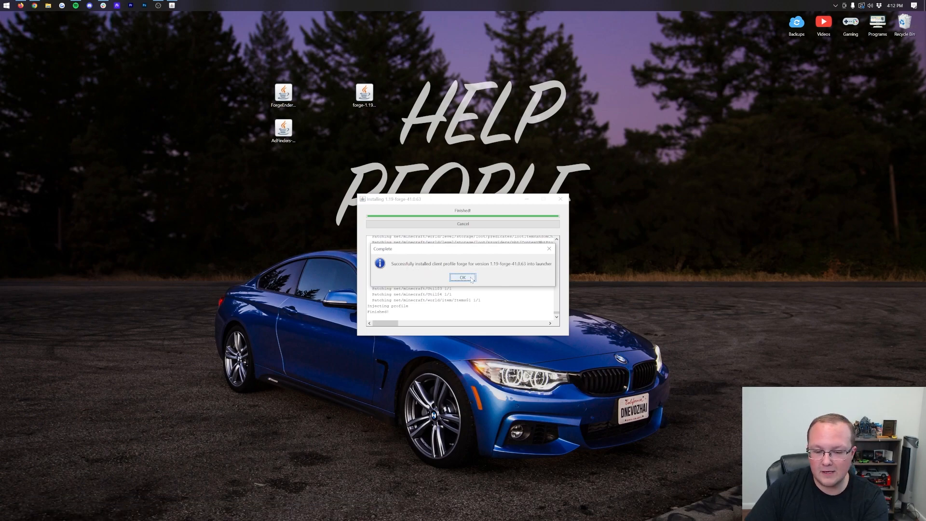
left_click(462, 278)
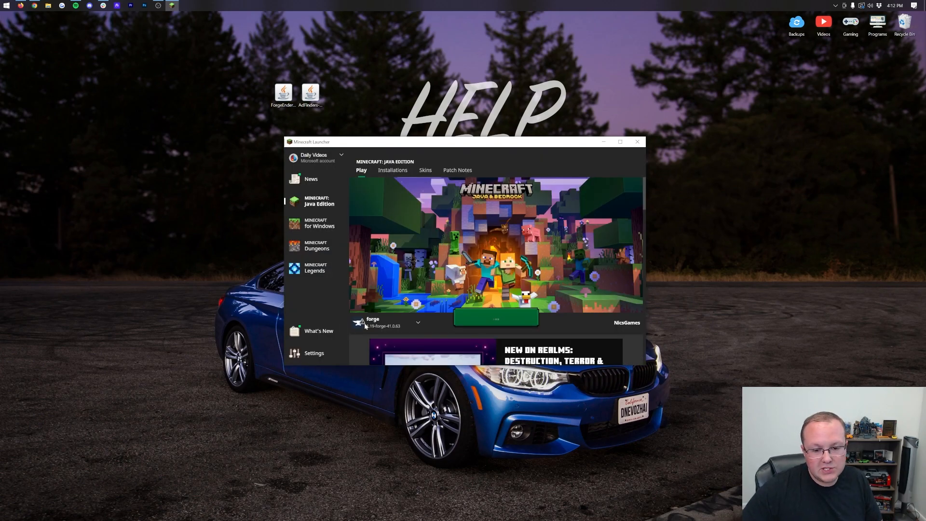
Step: Show the forge 1.19-41.0.63 profile in Installations, toggling Modded off and on, and cancel the warning
left_click(418, 323)
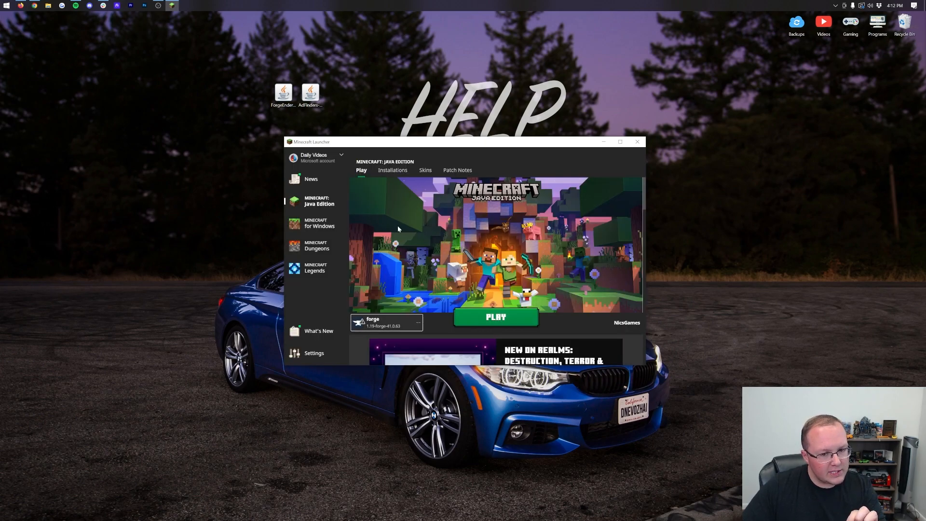
left_click(393, 169)
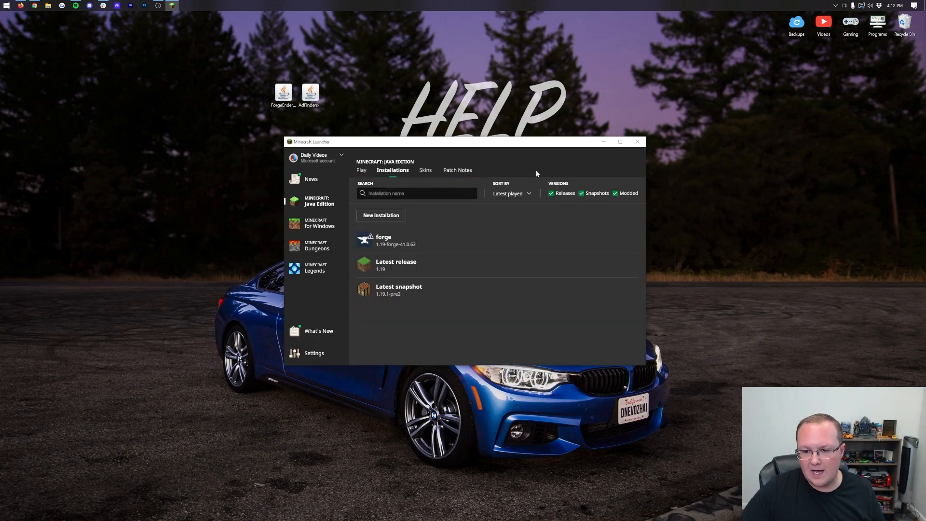
left_click(615, 193)
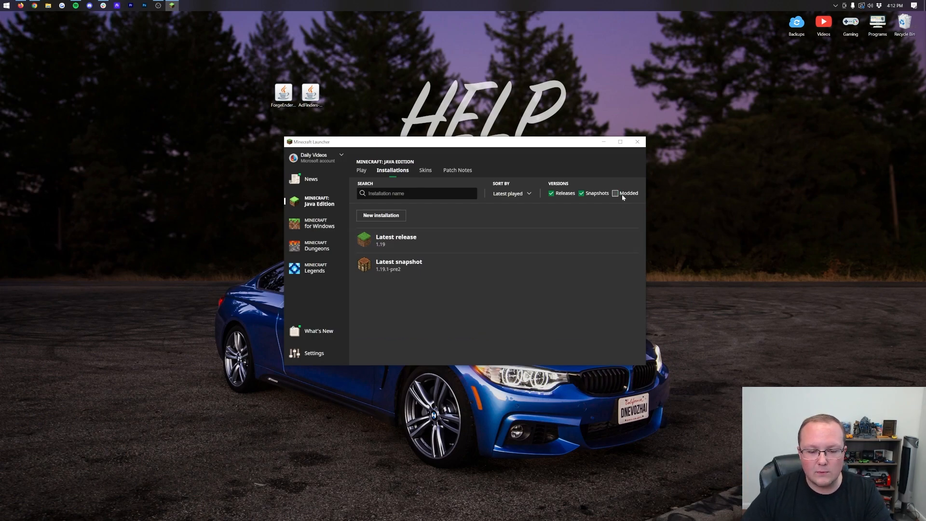
left_click(615, 193)
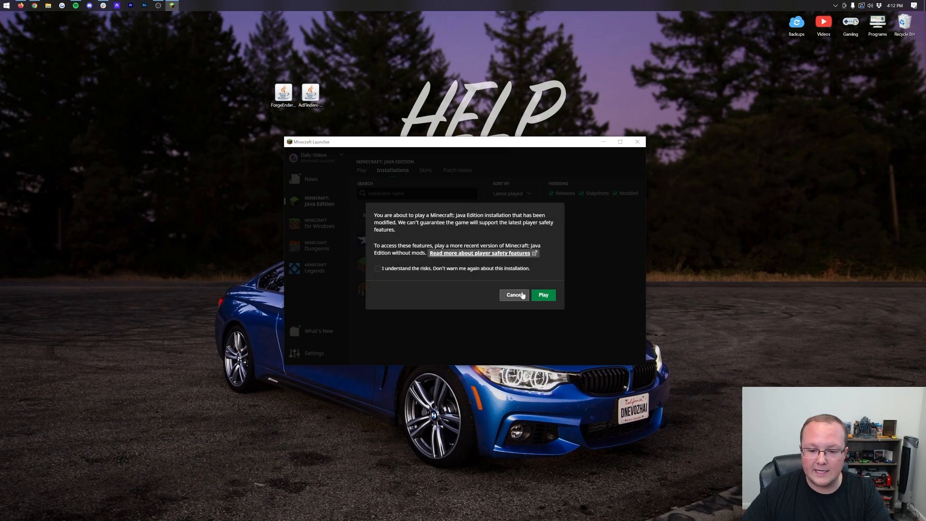
left_click(512, 295)
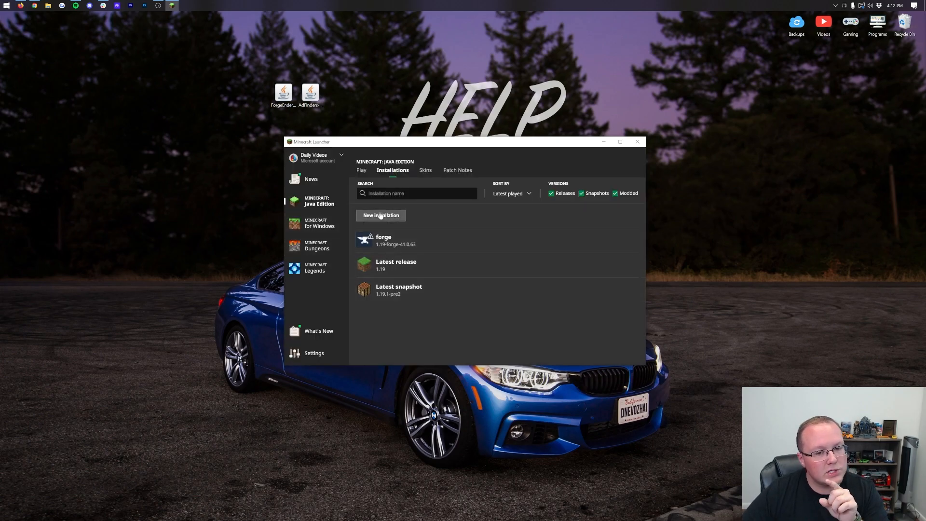
Step: Create installation 'Forge 1.19' on release 1.19-forge-41.0.63 at 1920x1080 resolution
left_click(380, 215)
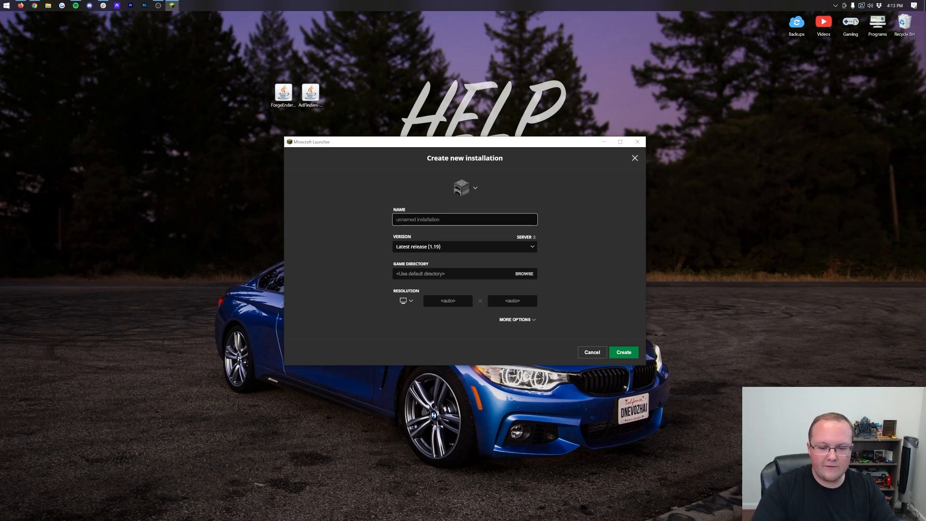
type("Forge 1.19")
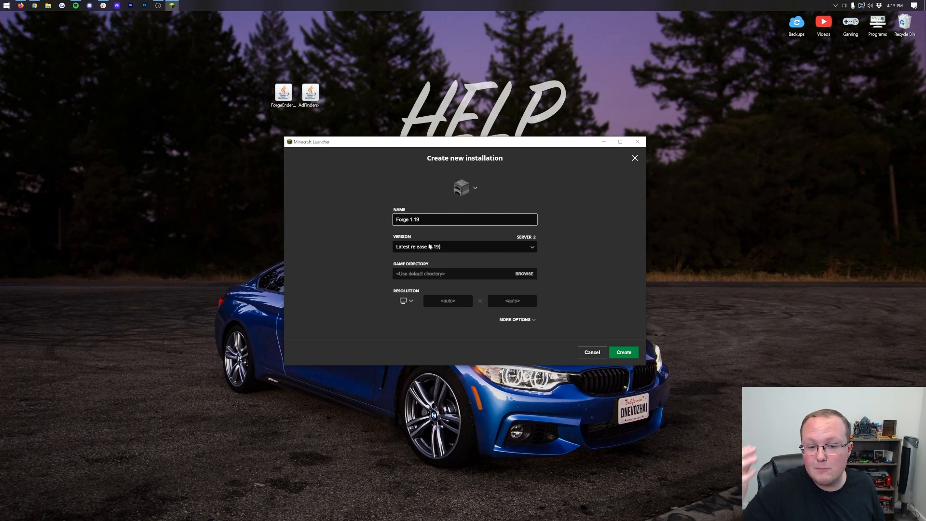
left_click(464, 246)
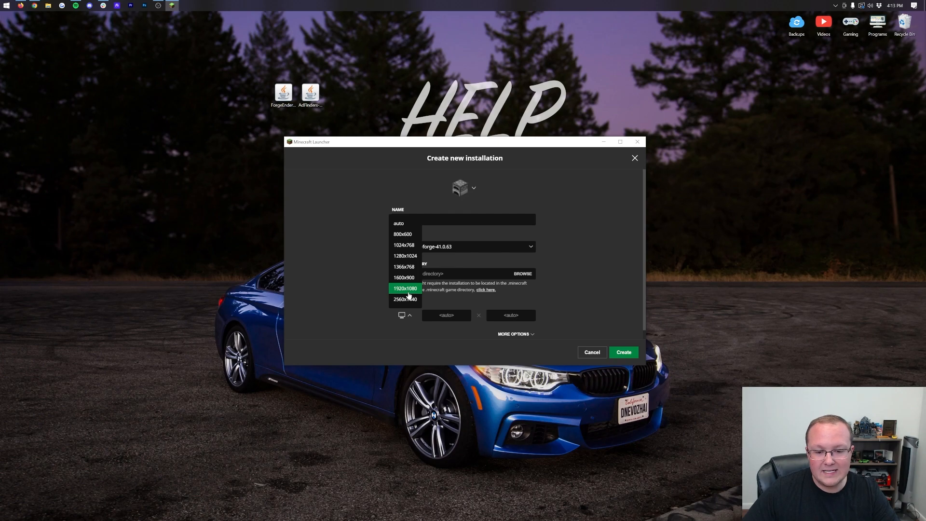
left_click(405, 288)
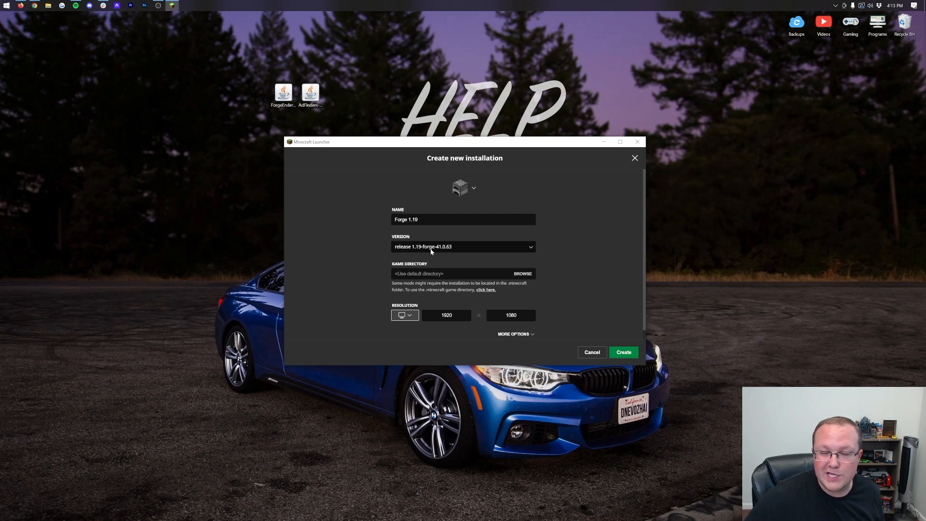
mouse_move(601, 280)
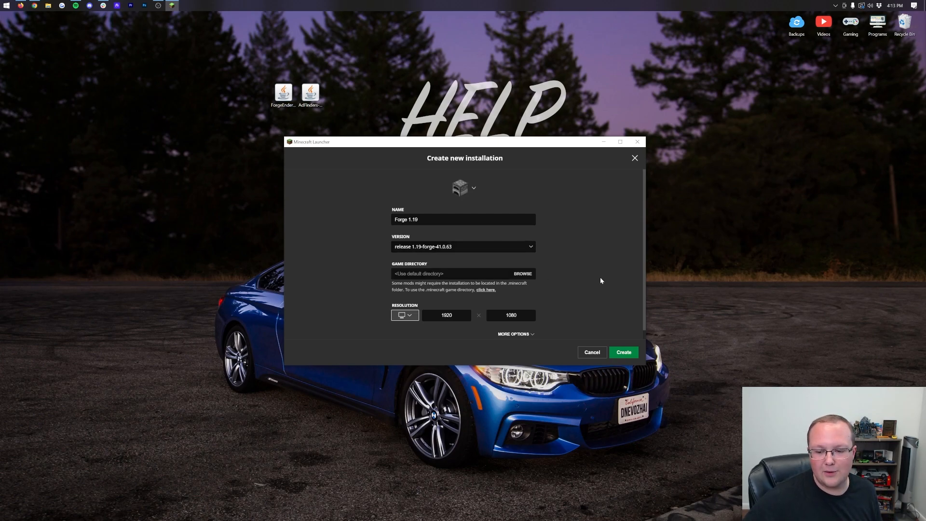
left_click(623, 353)
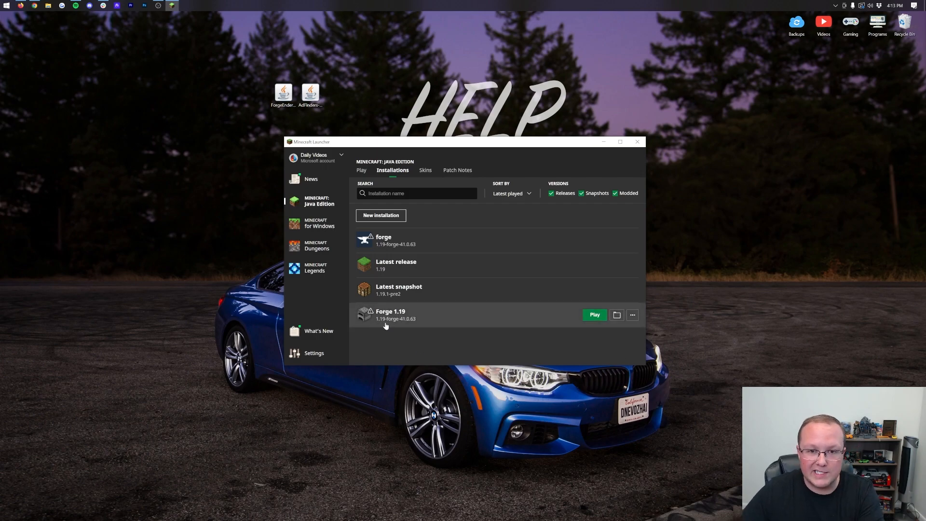
Step: Launch the Forge 1.19 installation and accept the modified-installation warning
left_click(594, 315)
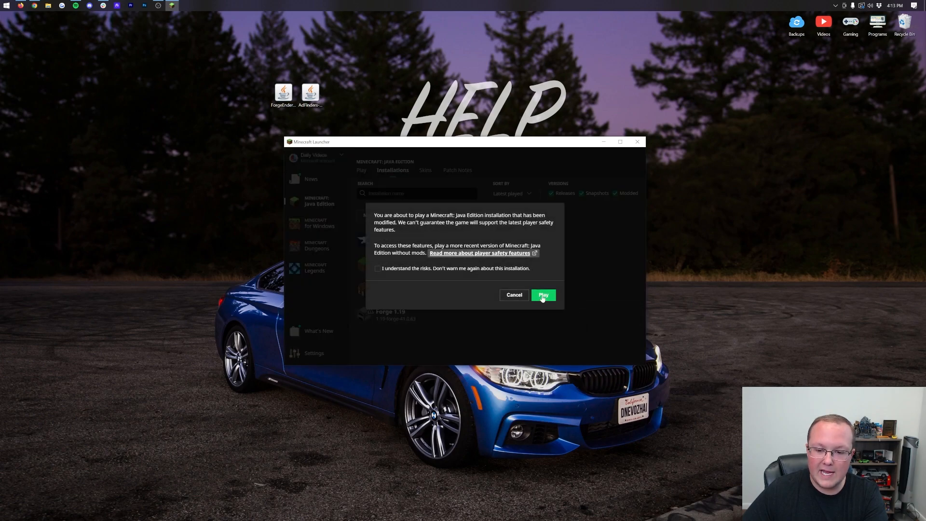
left_click(543, 295)
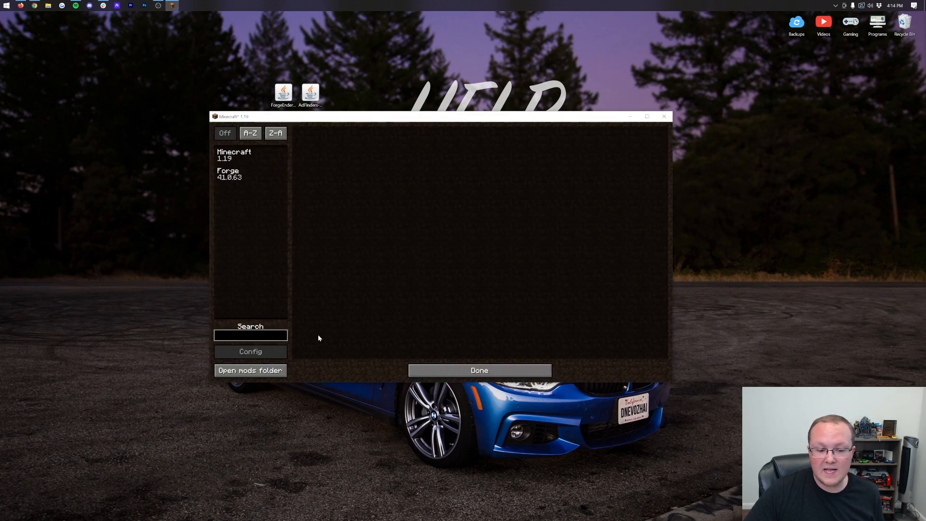
Step: Open the mods folder from the Mods screen to verify the ForgeEndertech and AdFinders jars
left_click(479, 371)
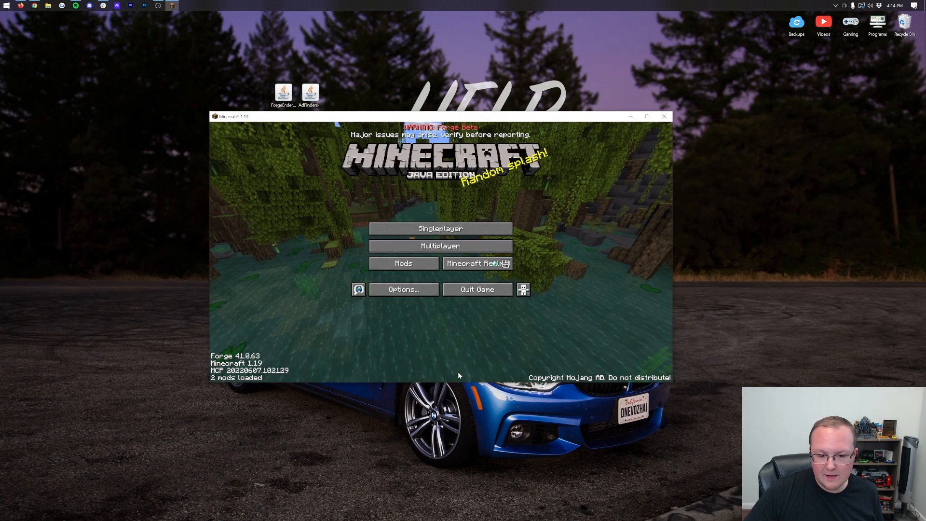
left_click(404, 263)
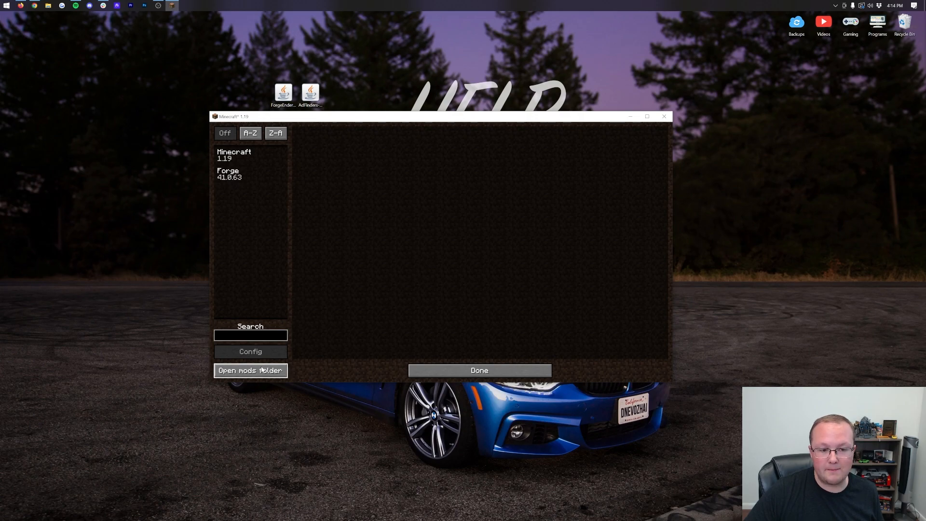
left_click(250, 371)
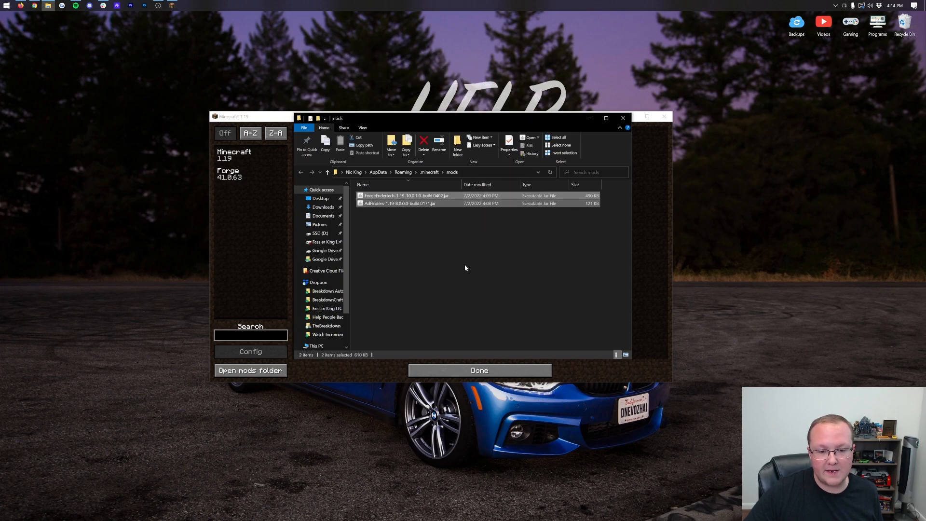
mouse_move(622, 118)
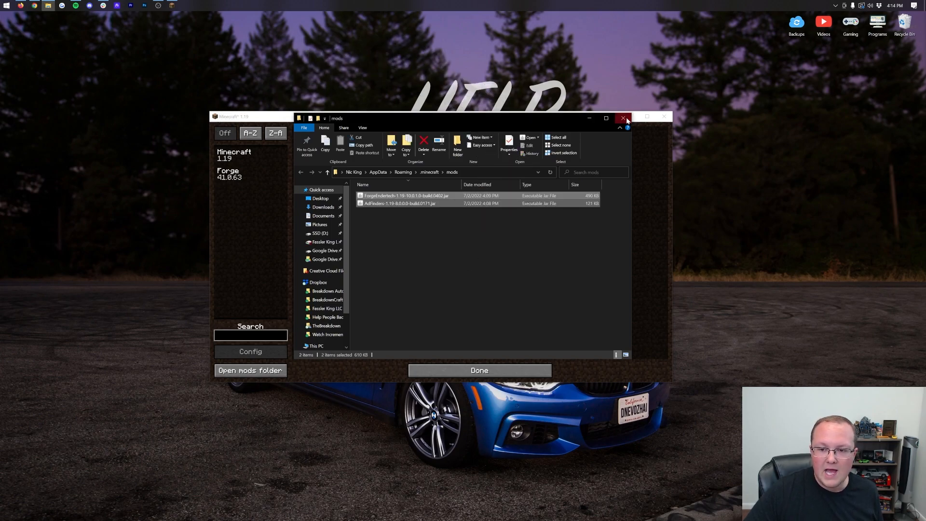
left_click(622, 118)
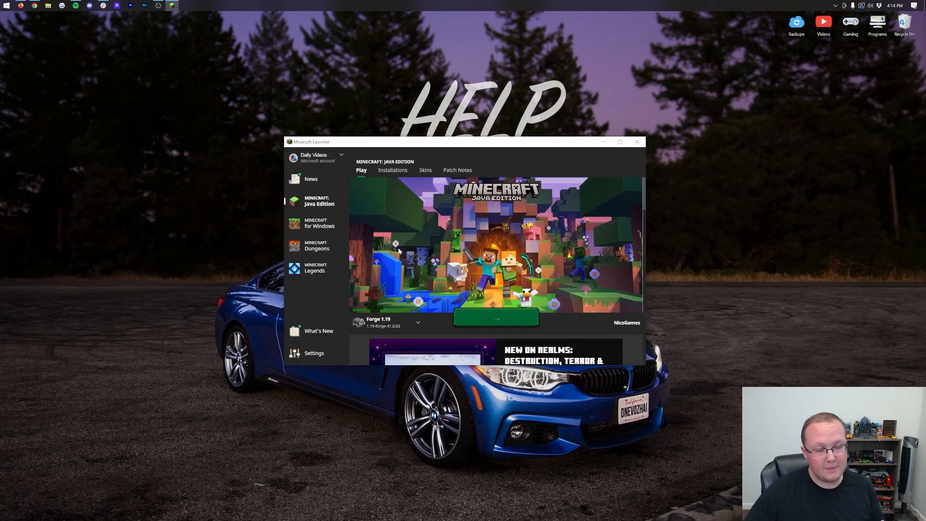
Step: Close the Minecraft Launcher, leaving the desktop
left_click(494, 317)
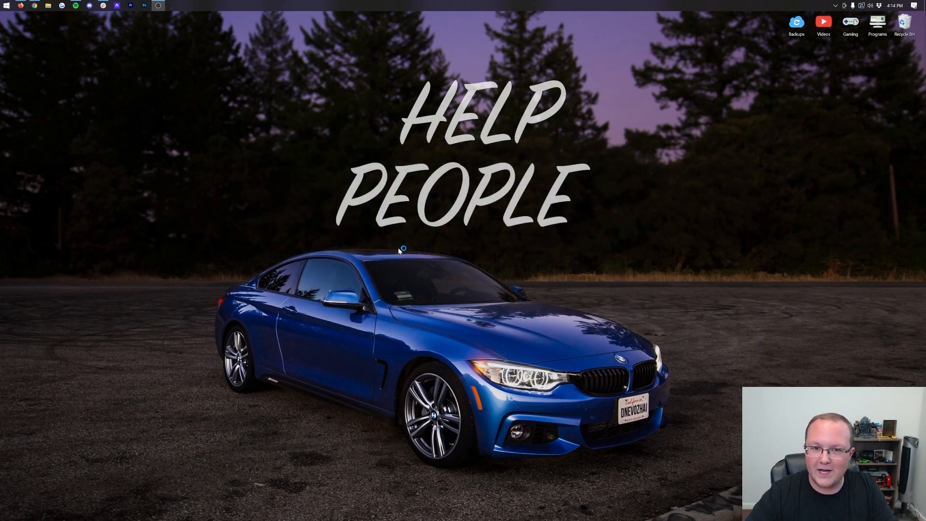
mouse_move(307, 89)
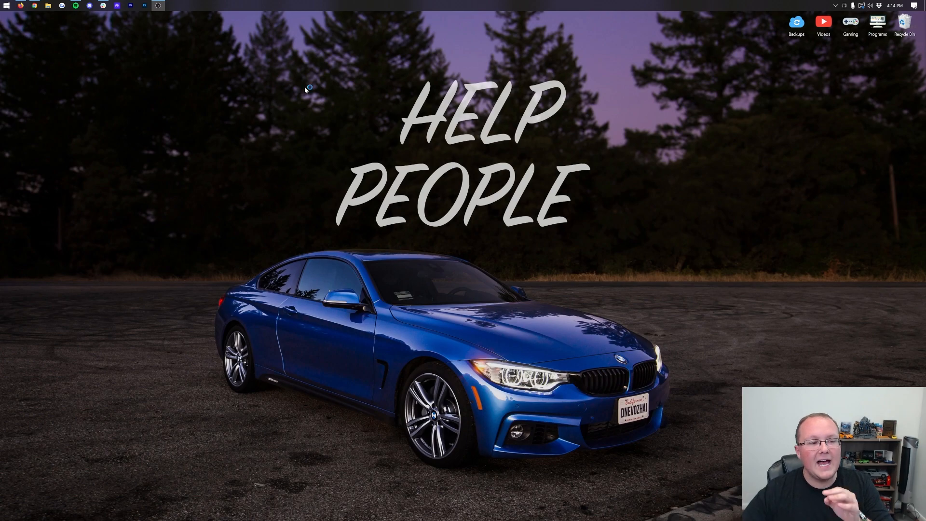
mouse_move(273, 80)
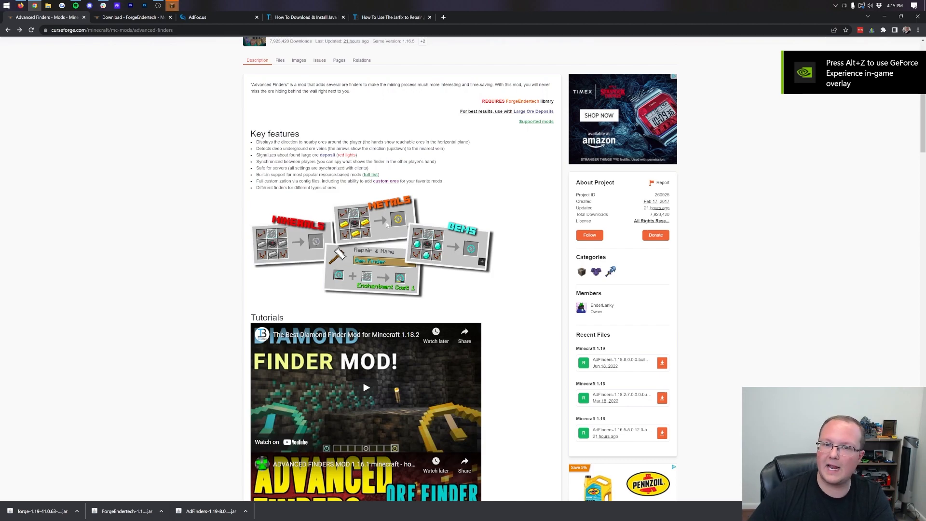
mouse_move(291, 225)
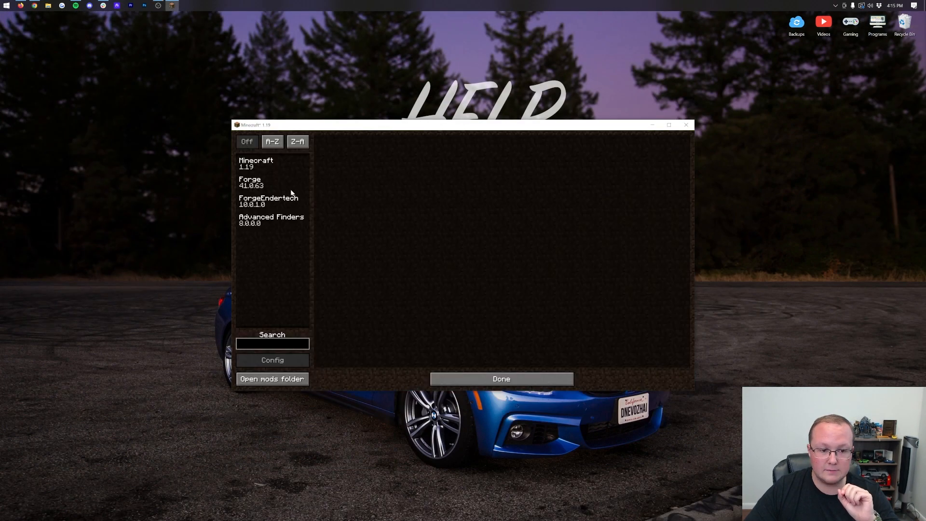
Step: View Advanced Finders in the mod list, then enter a Singleplayer world
left_click(271, 220)
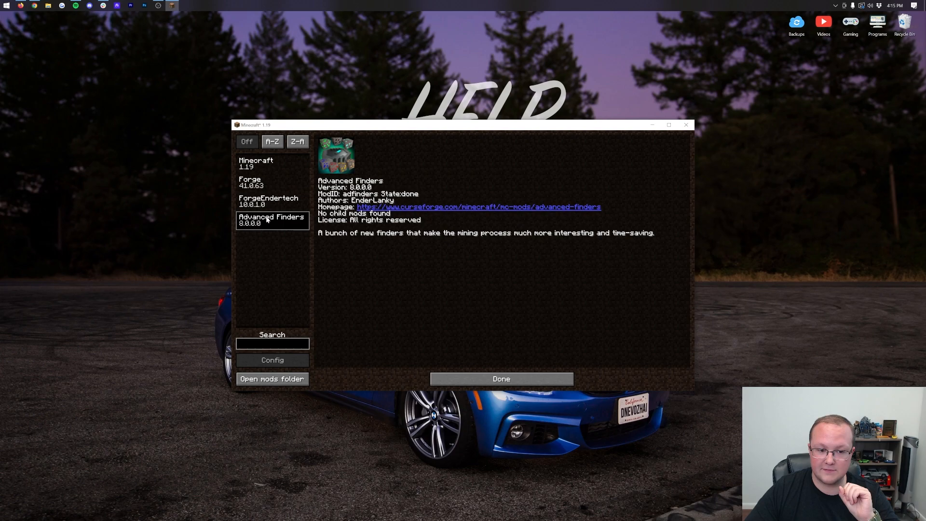
left_click(501, 378)
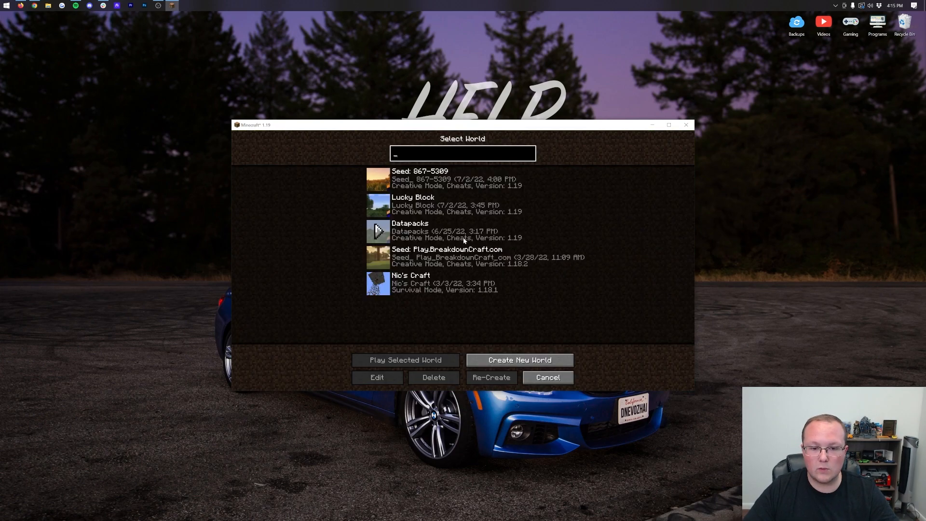
left_click(405, 360)
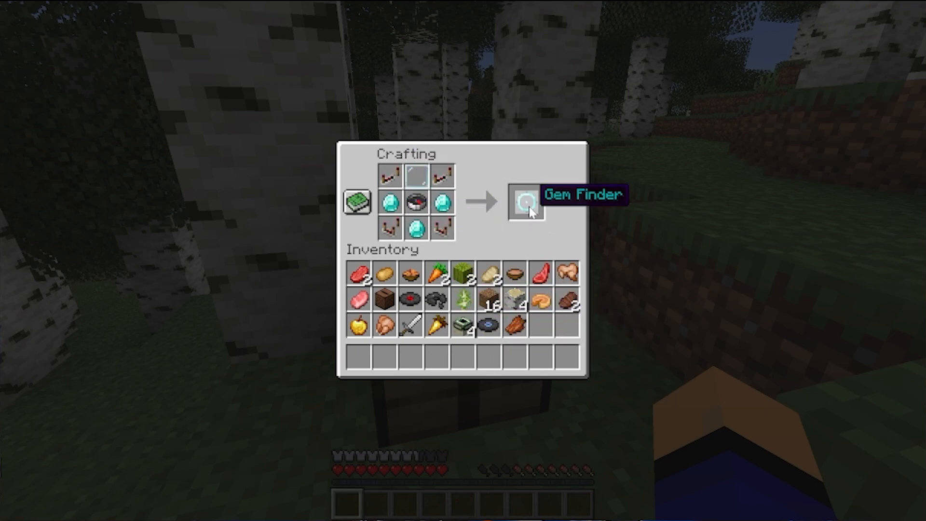
Step: Take the crafted Gem Finder and begin mining stone underground with the diamond pickaxe
left_click(526, 203)
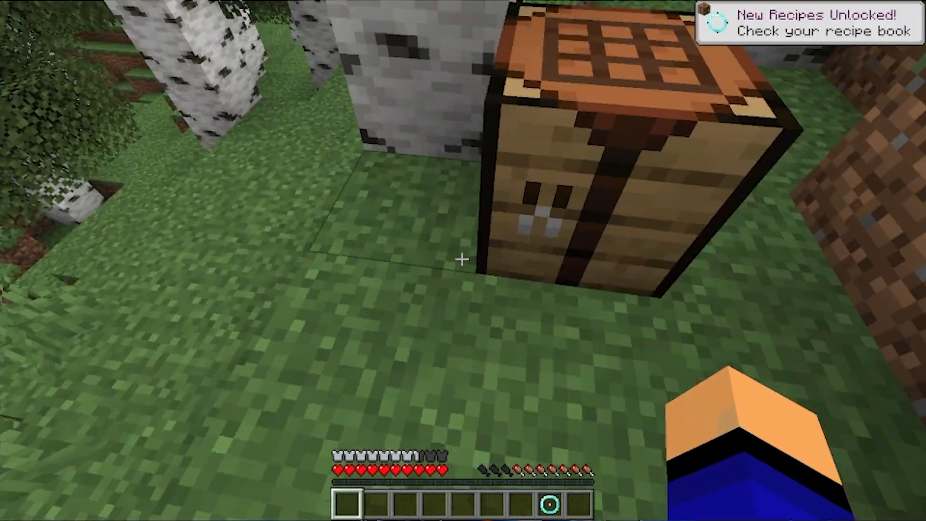
mouse_move(463, 261)
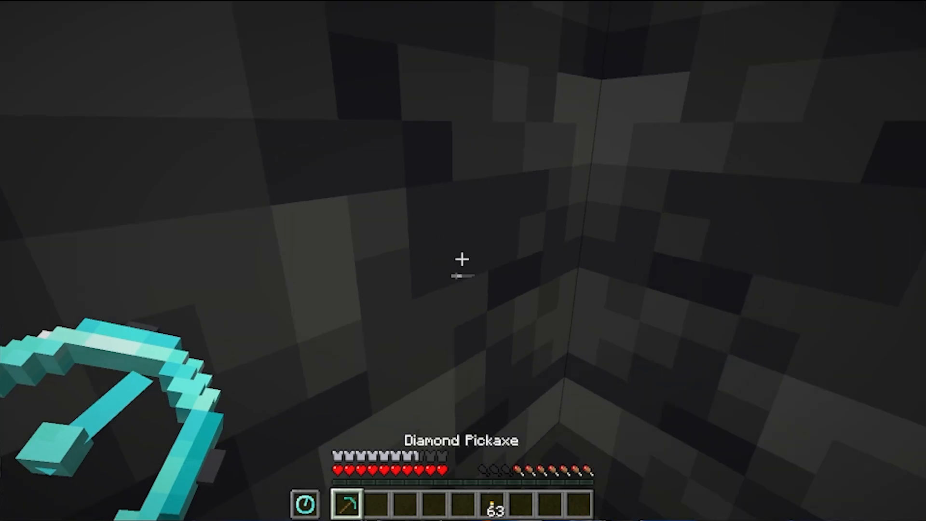
left_click(463, 259)
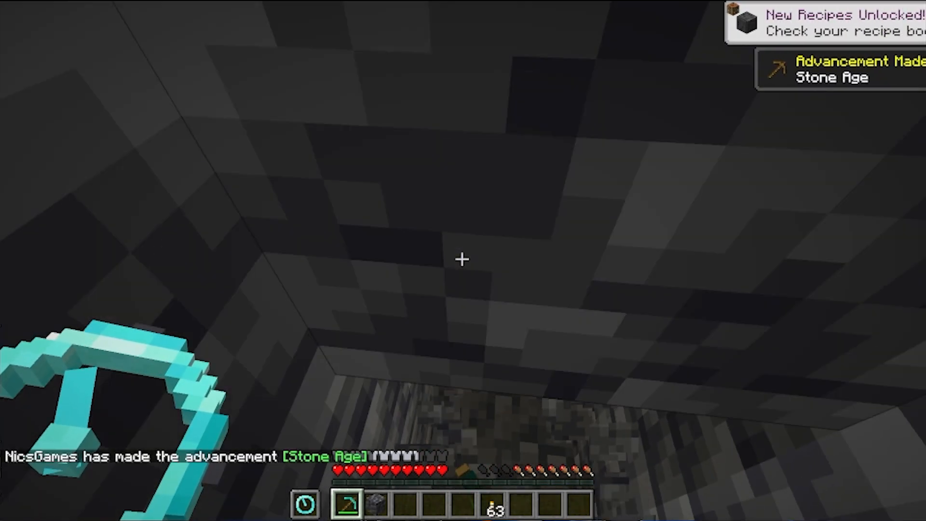